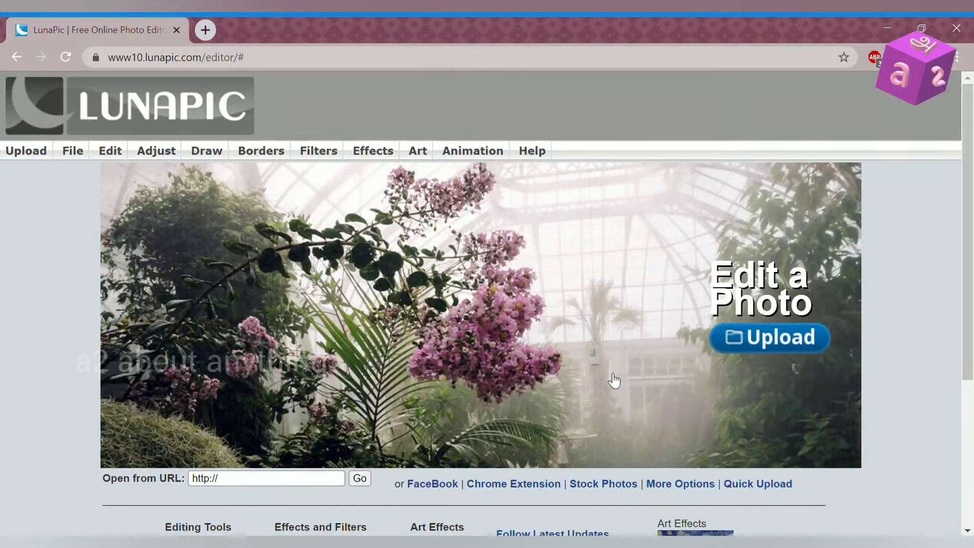
pyautogui.moveTo(675, 328)
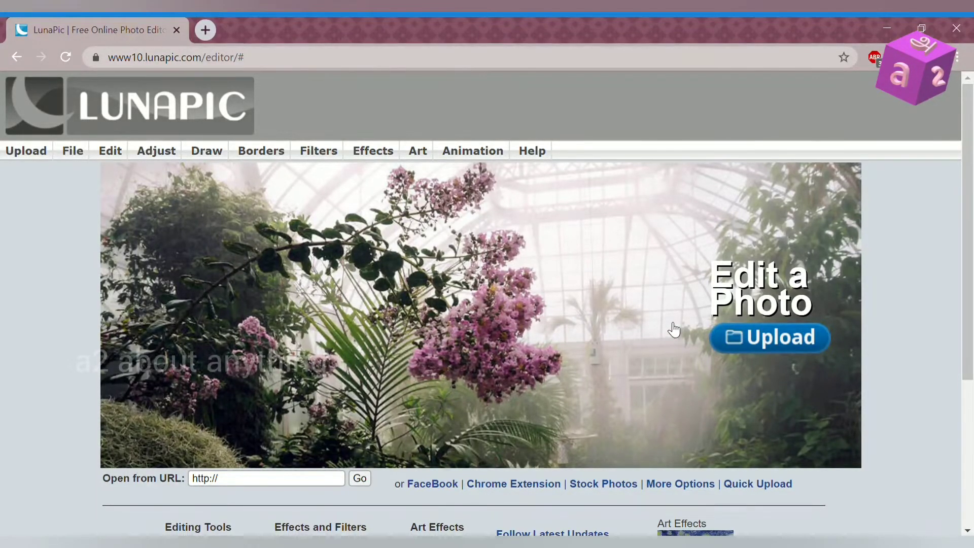
pyautogui.moveTo(758, 329)
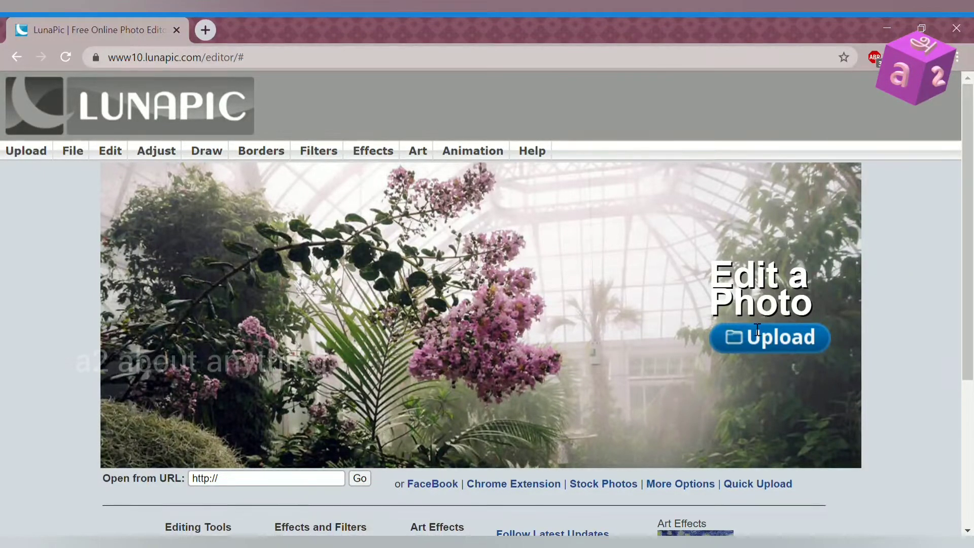
pyautogui.moveTo(738, 349)
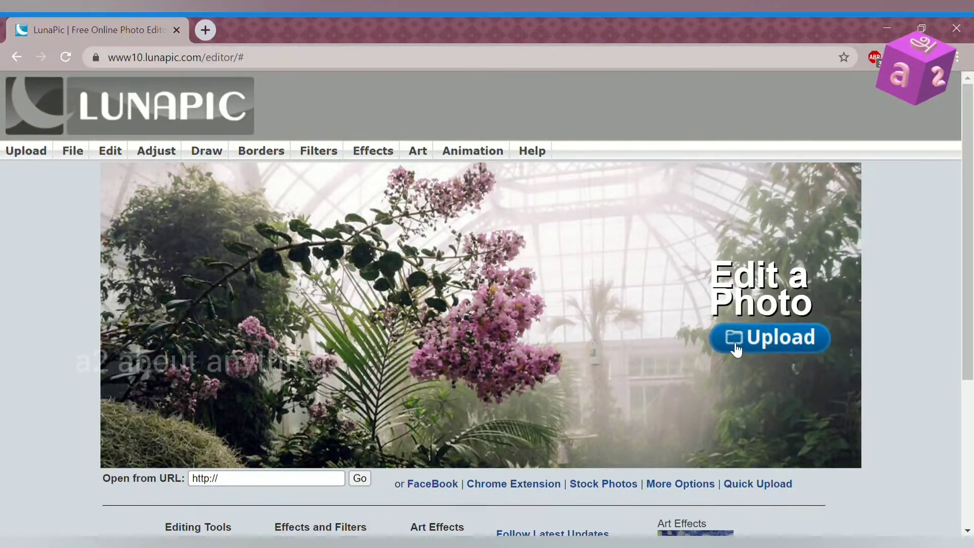
pyautogui.moveTo(823, 341)
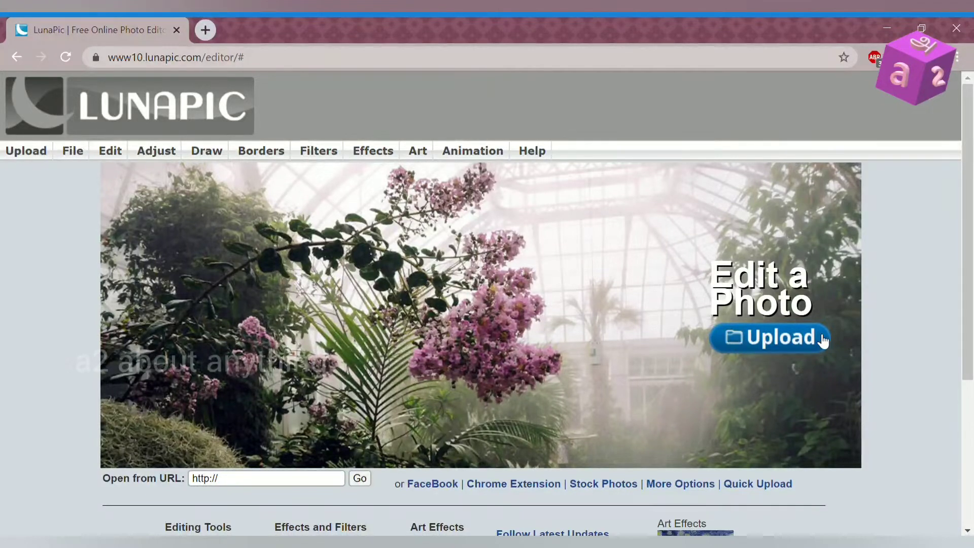
pyautogui.moveTo(765, 344)
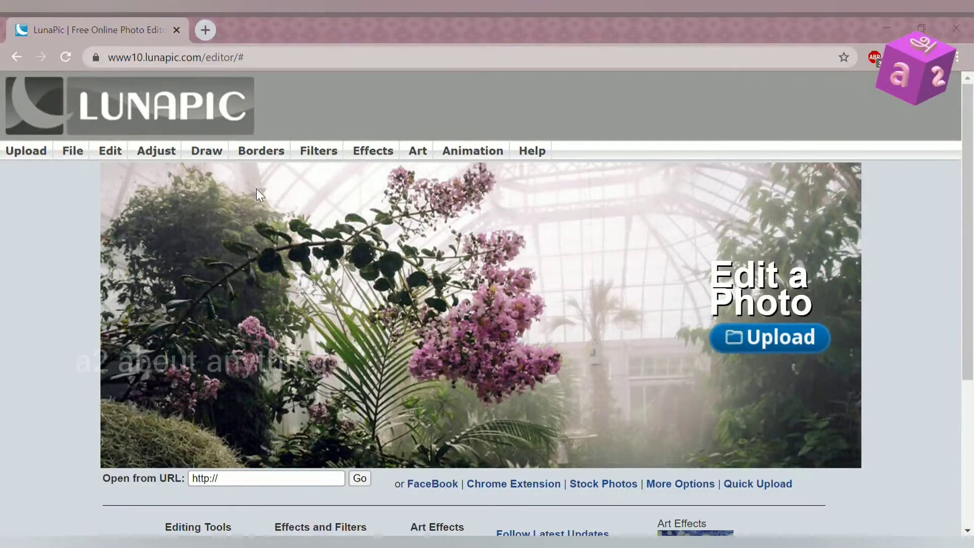
# Upload the A2 logo PNG and scroll through the loaded red scribble image.
pyautogui.click(768, 337)
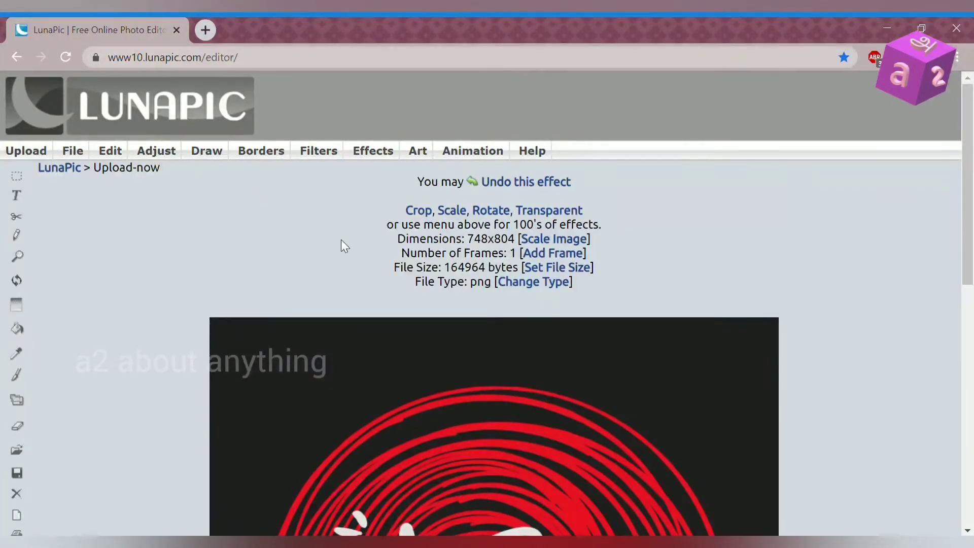
pyautogui.scroll(-3)
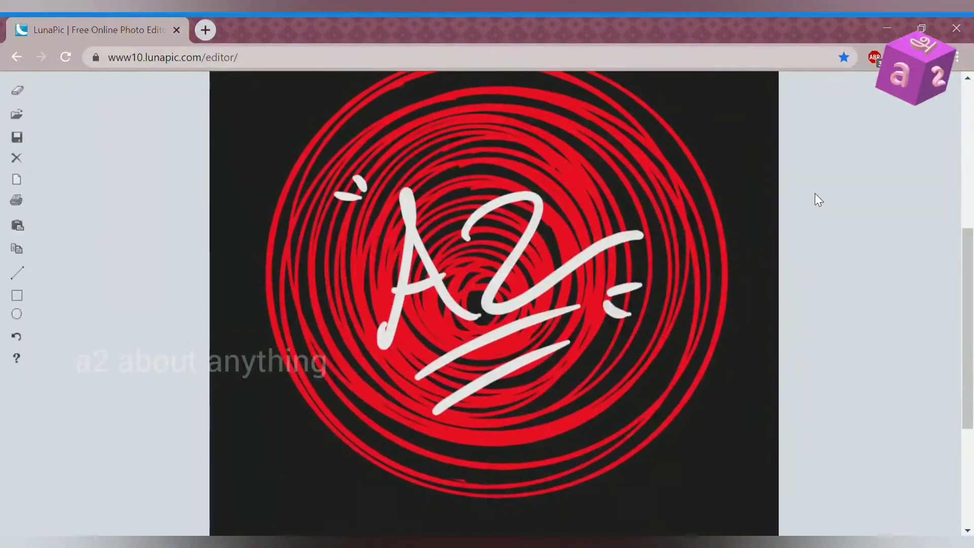
pyautogui.scroll(3)
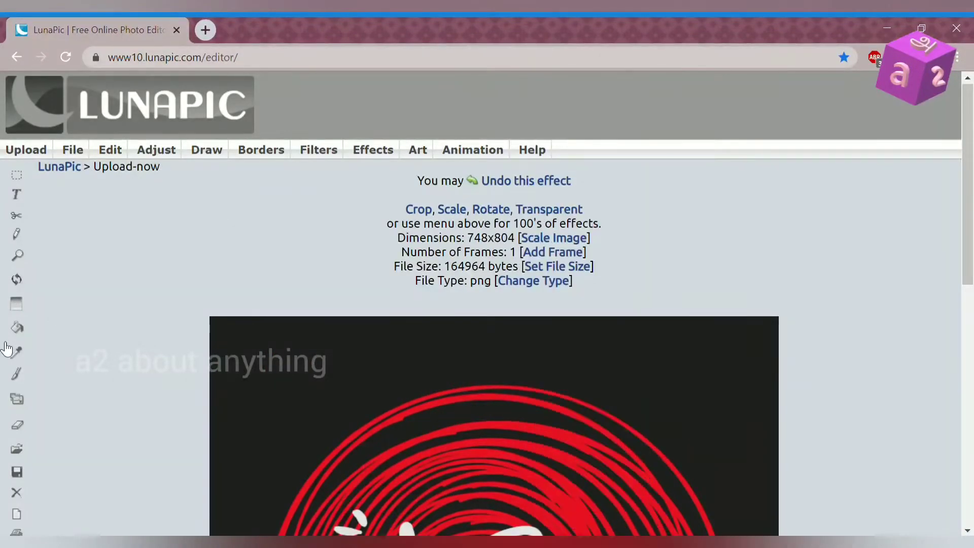
pyautogui.scroll(-3)
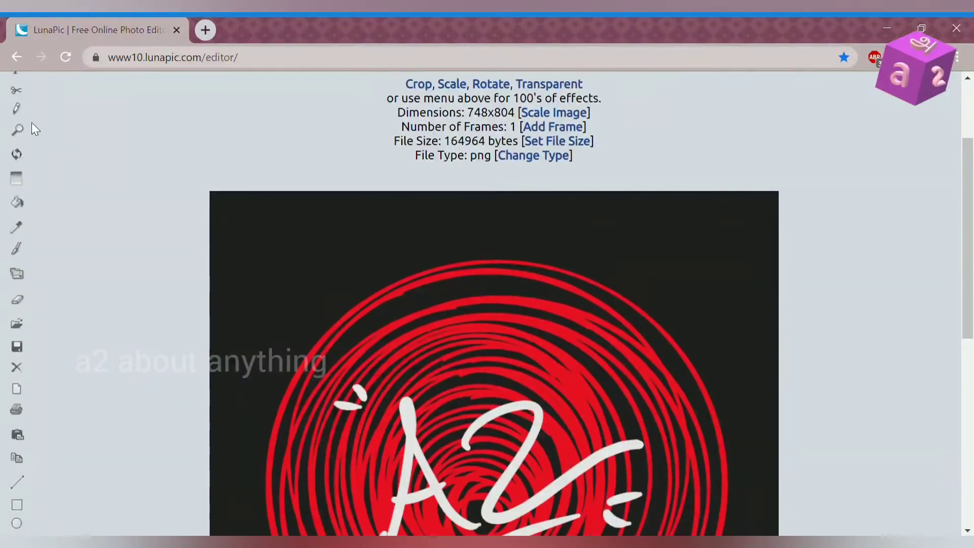
pyautogui.scroll(-3)
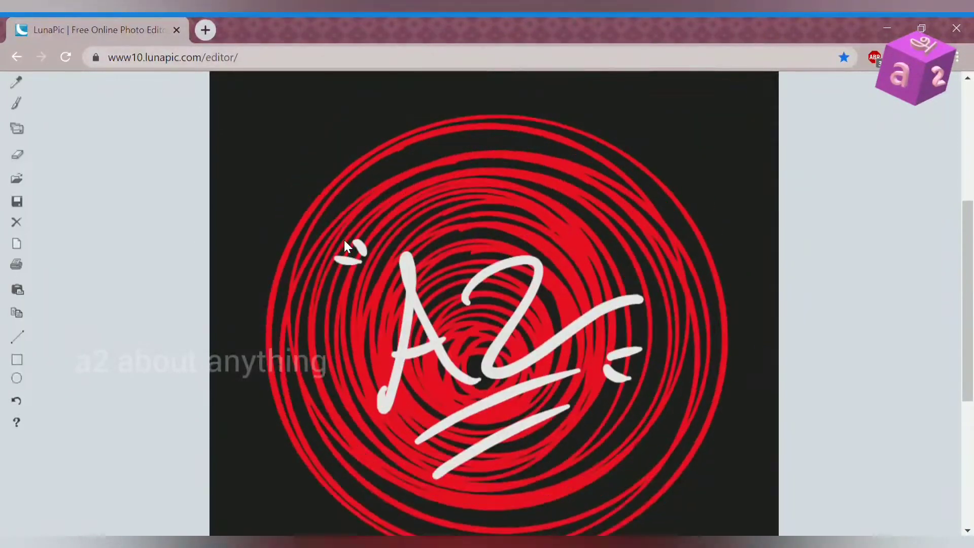
pyautogui.scroll(3)
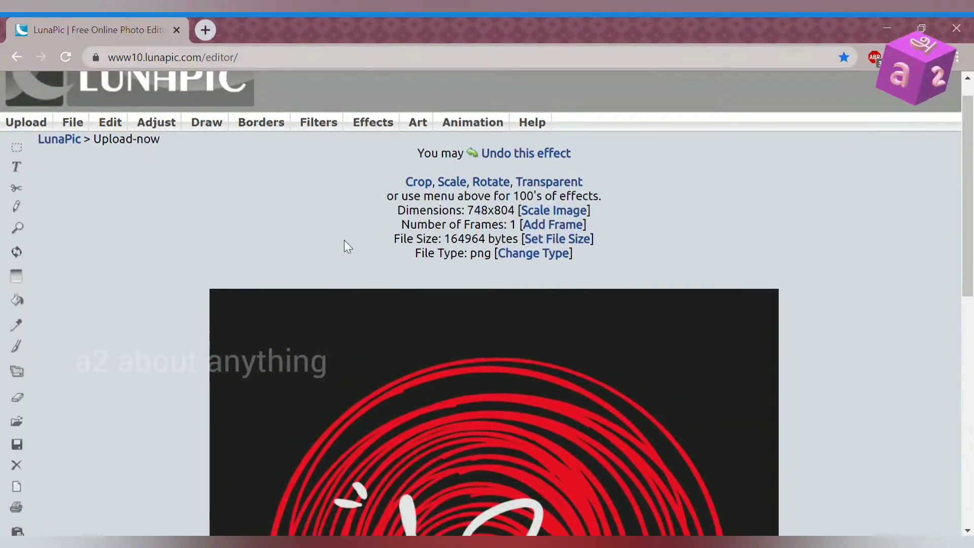
pyautogui.moveTo(90, 213)
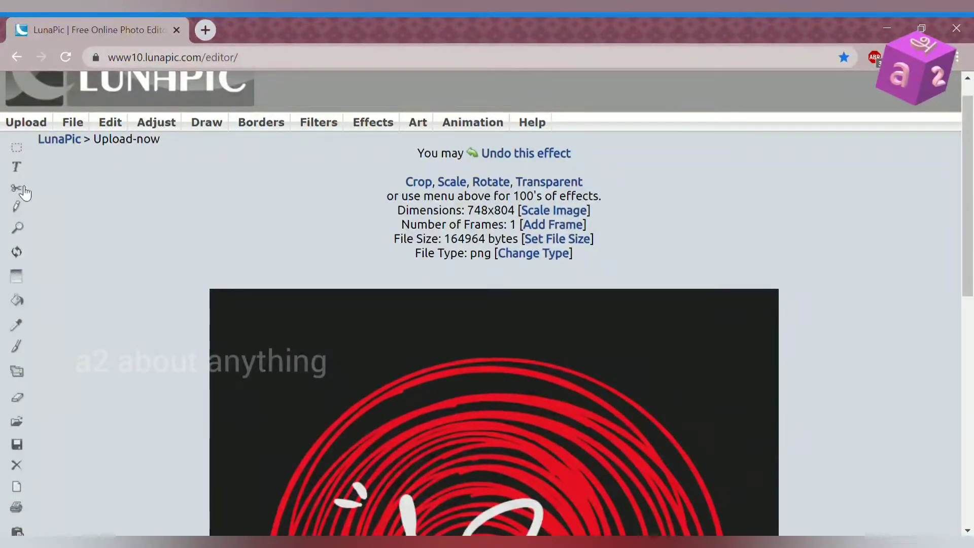
pyautogui.moveTo(17, 196)
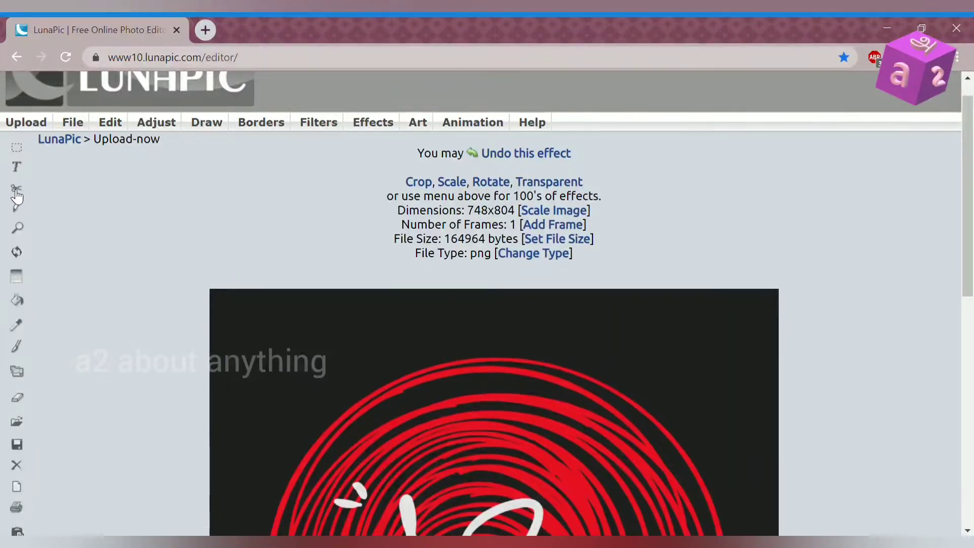
# Open the Crop Image page from the scissors icon in the left toolbar.
pyautogui.click(18, 193)
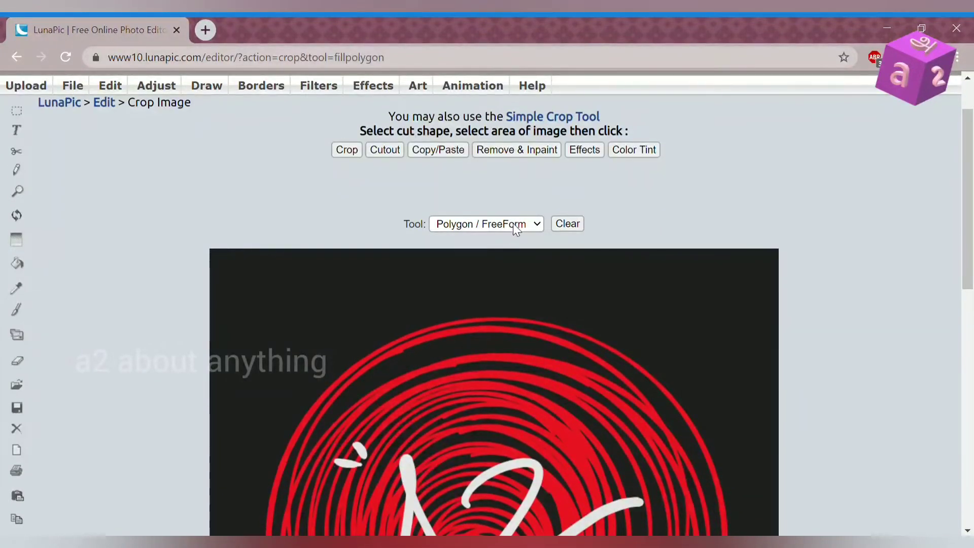
pyautogui.moveTo(477, 253)
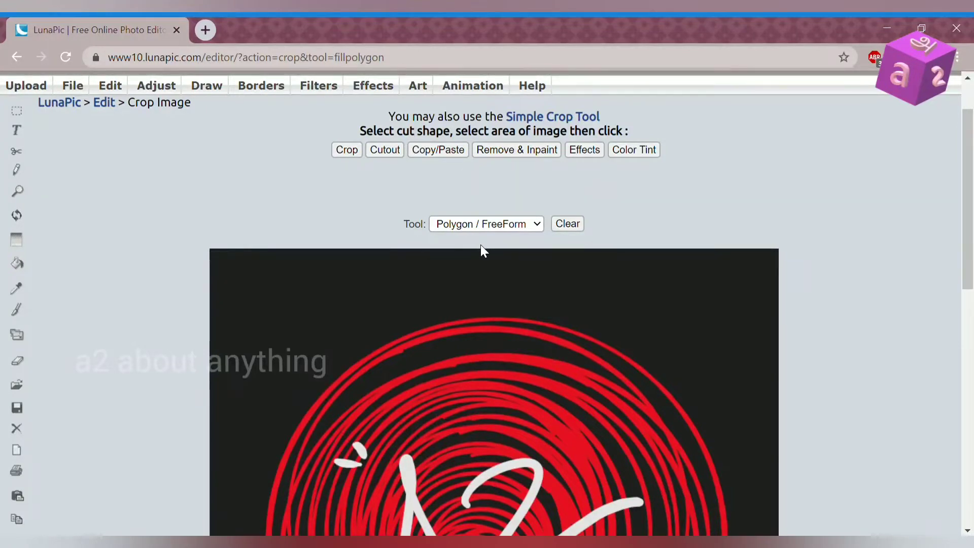
pyautogui.moveTo(488, 289)
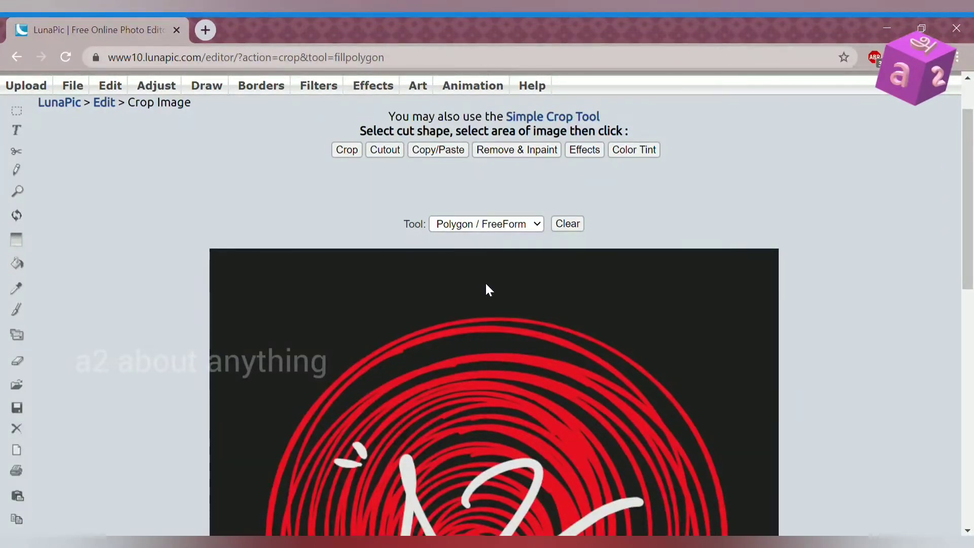
pyautogui.moveTo(493, 295)
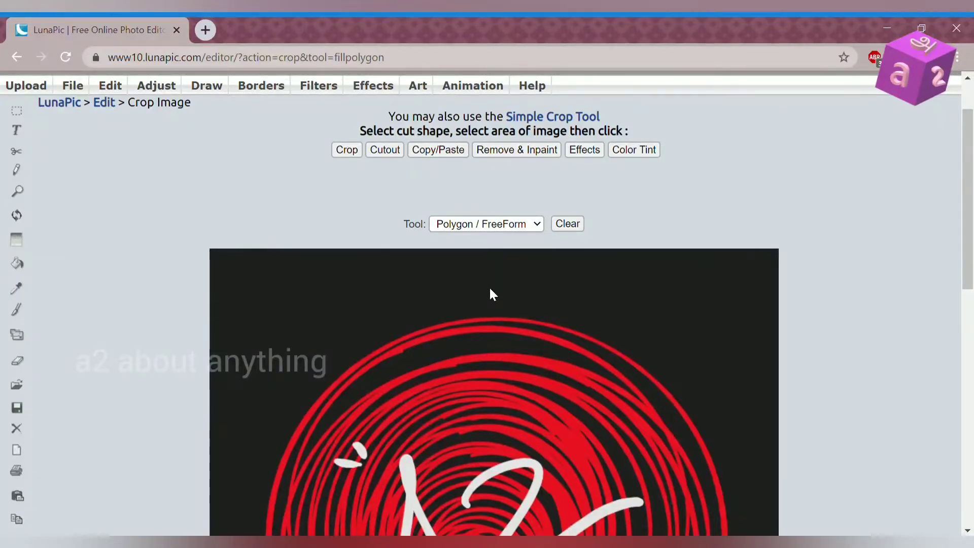
pyautogui.moveTo(504, 320)
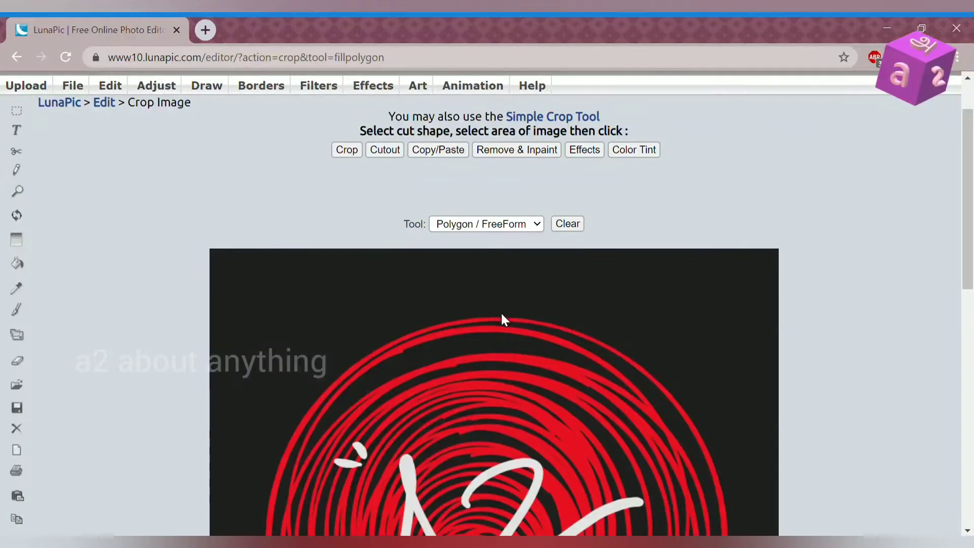
# Switch the crop tool to Magic Wand colour selection and review the logo.
pyautogui.click(486, 224)
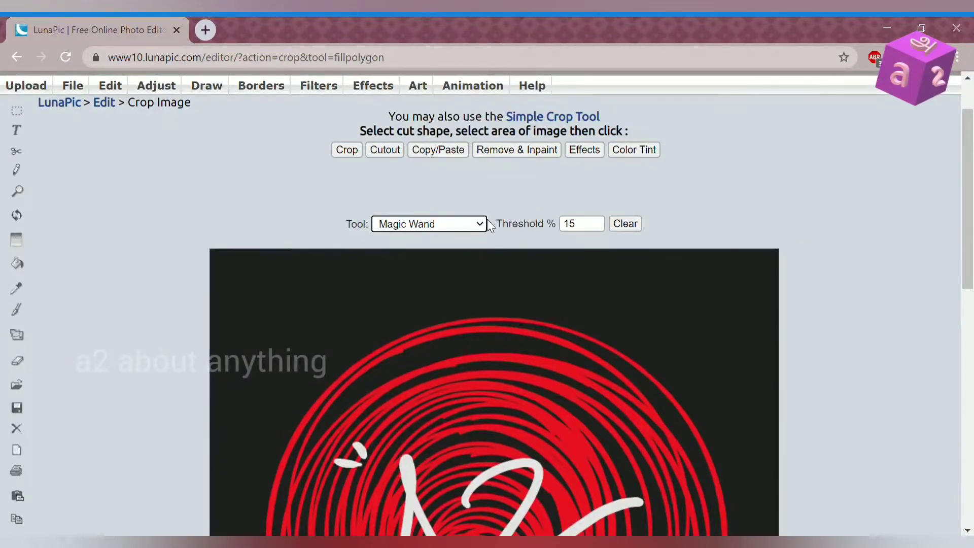
pyautogui.scroll(-3)
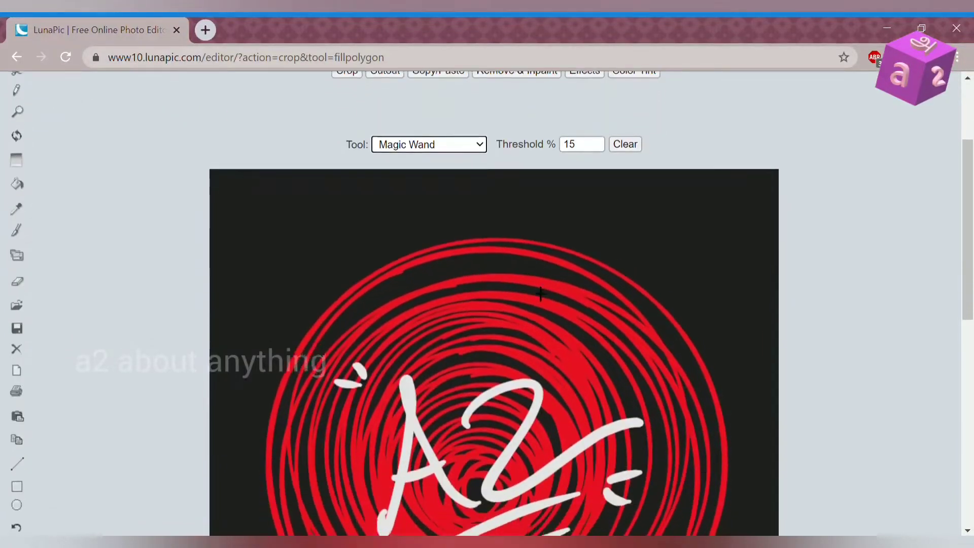
pyautogui.scroll(3)
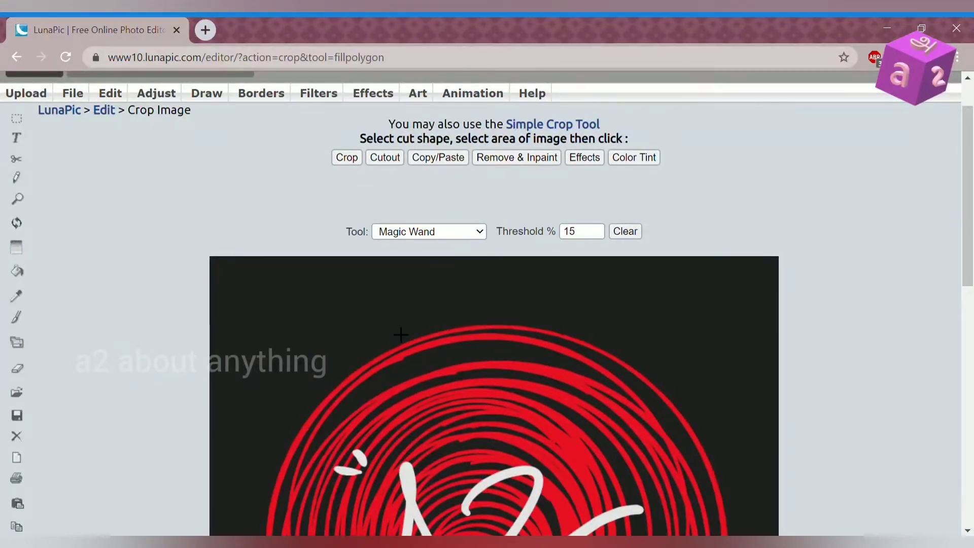
pyautogui.scroll(-3)
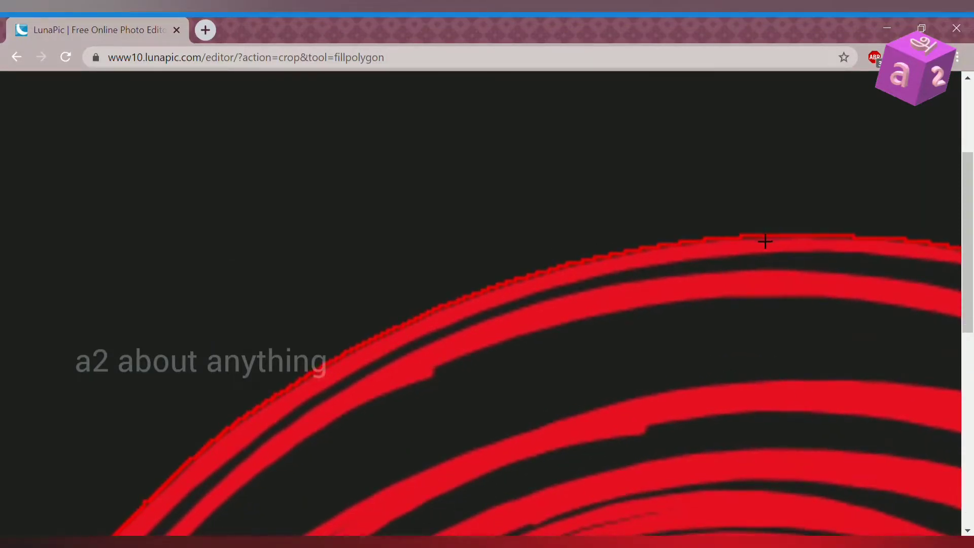
pyautogui.moveTo(571, 296)
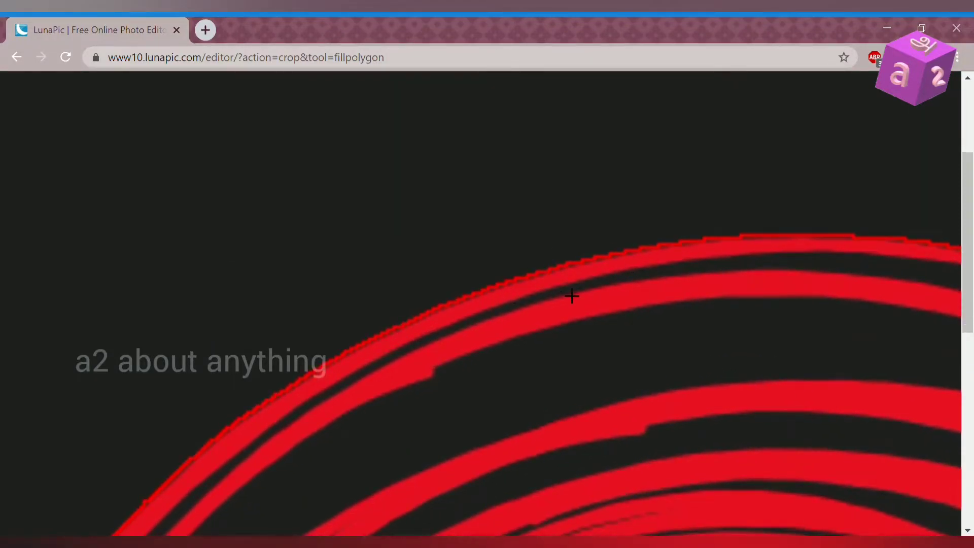
pyautogui.moveTo(515, 310)
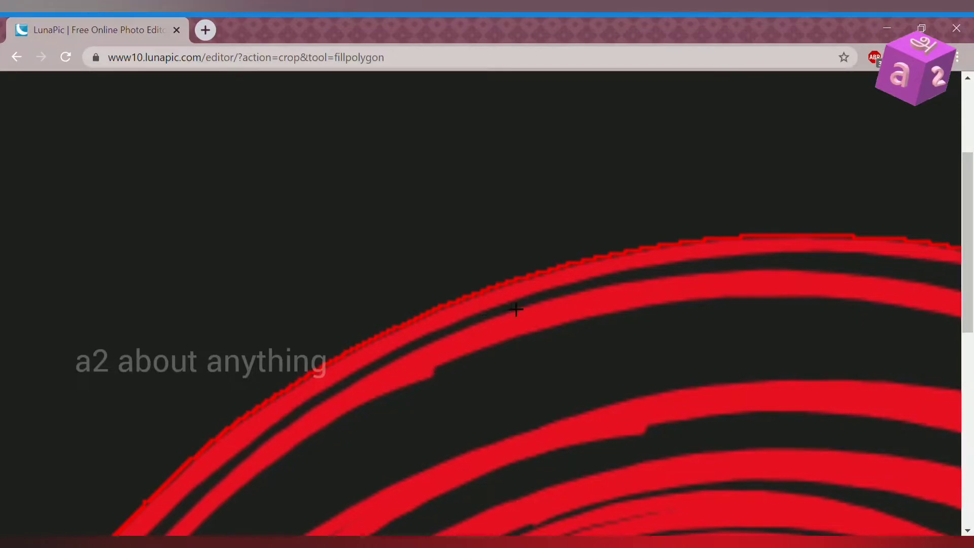
pyautogui.moveTo(562, 295)
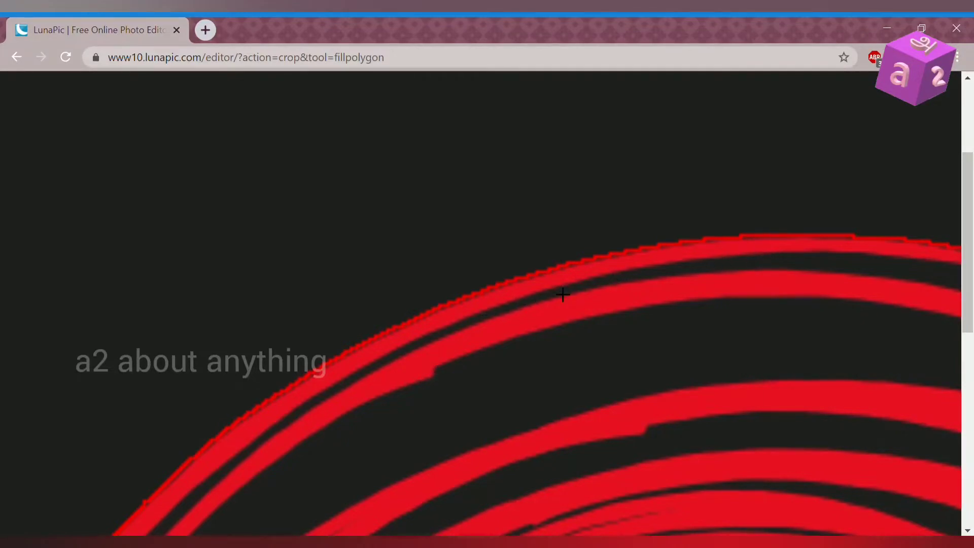
pyautogui.scroll(3)
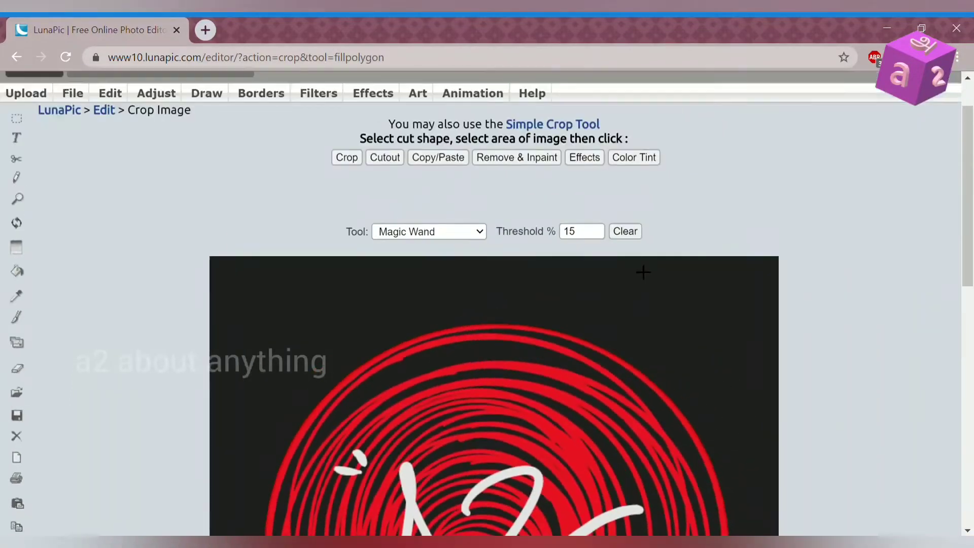
pyautogui.scroll(-3)
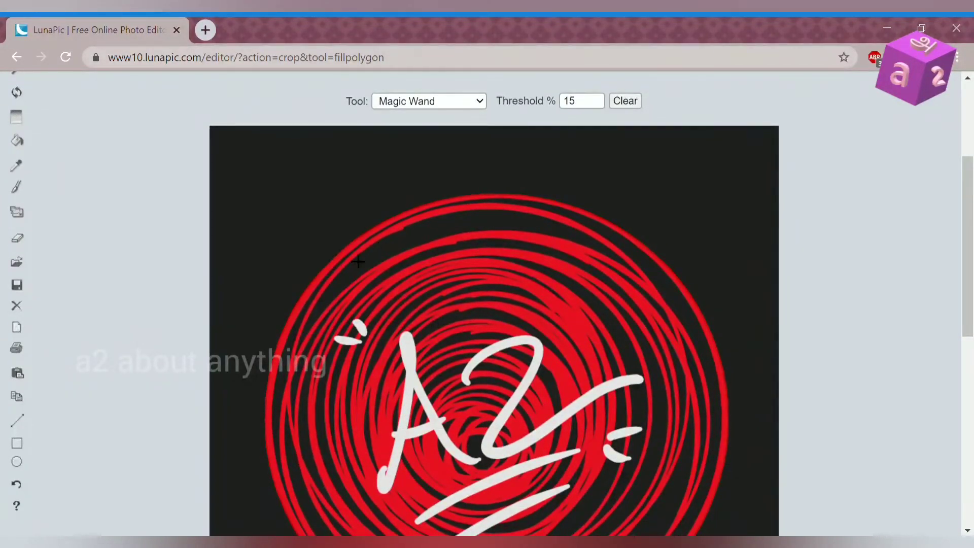
pyautogui.moveTo(438, 214)
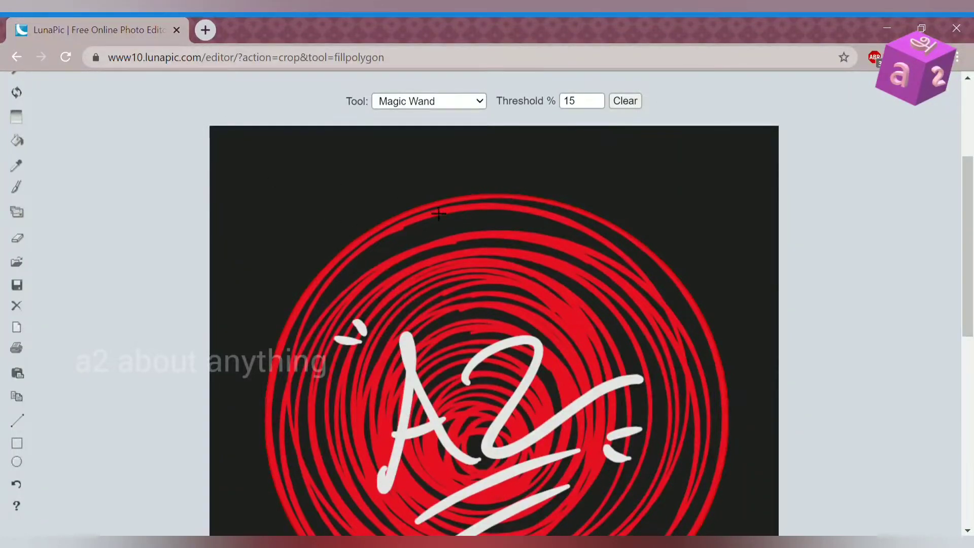
pyautogui.scroll(3)
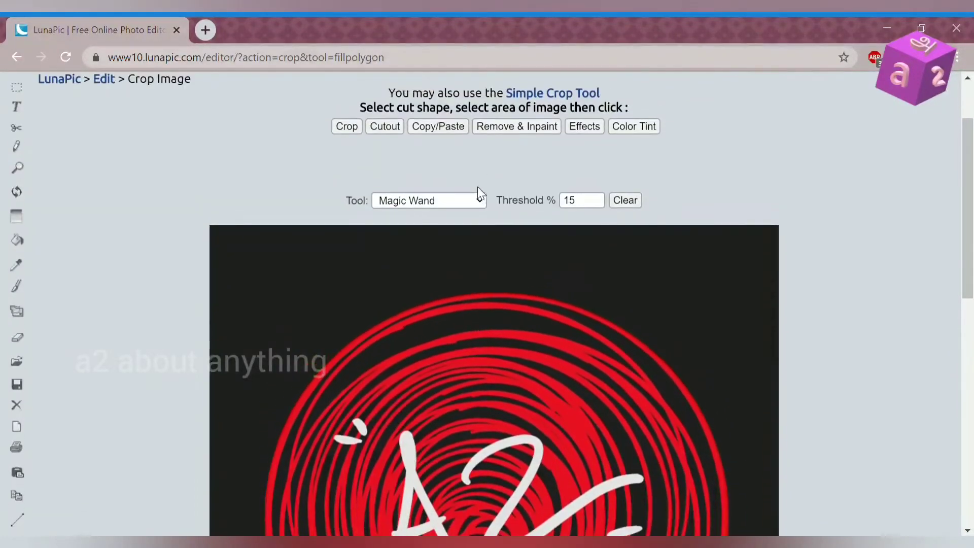
pyautogui.moveTo(592, 270)
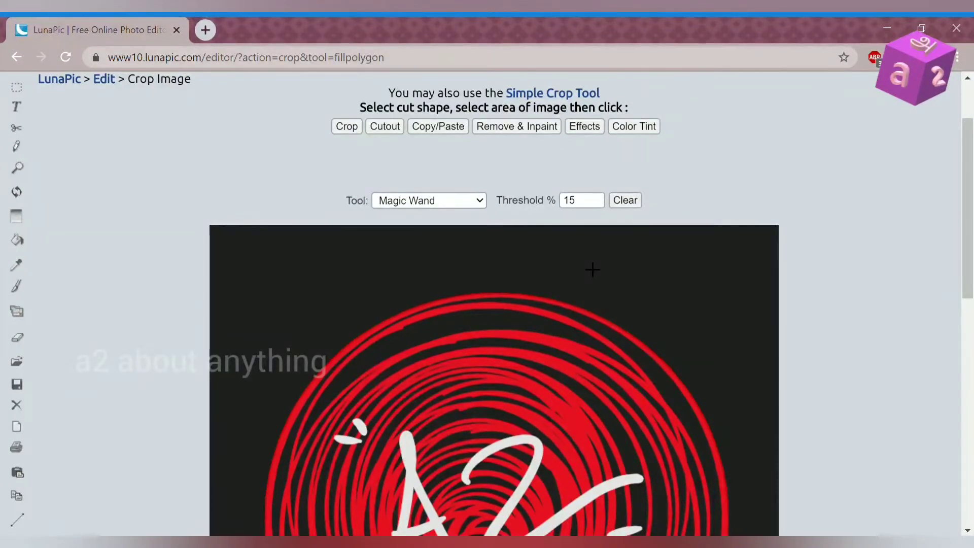
pyautogui.moveTo(435, 173)
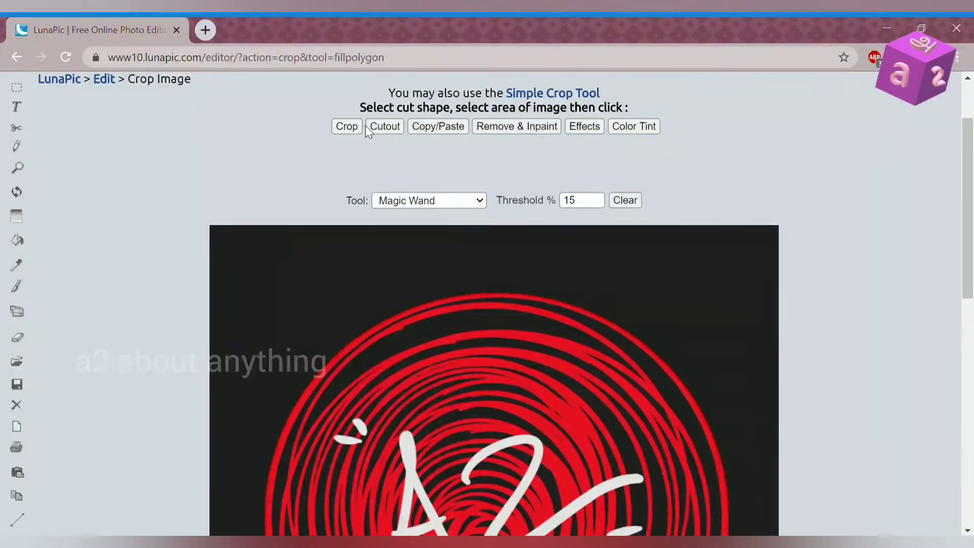
# Cut out the circle to make the black background transparent, then choose Crop Another Area.
pyautogui.click(385, 126)
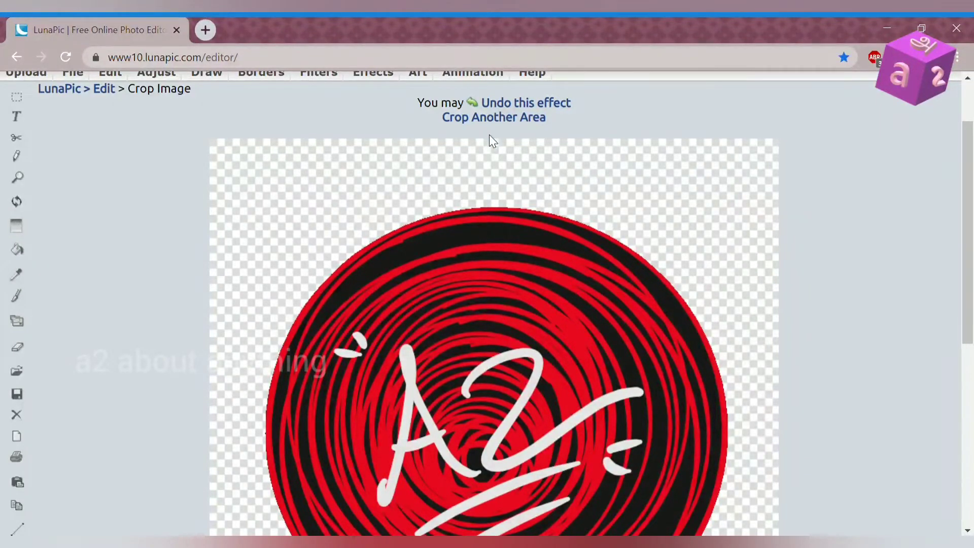
pyautogui.moveTo(269, 232)
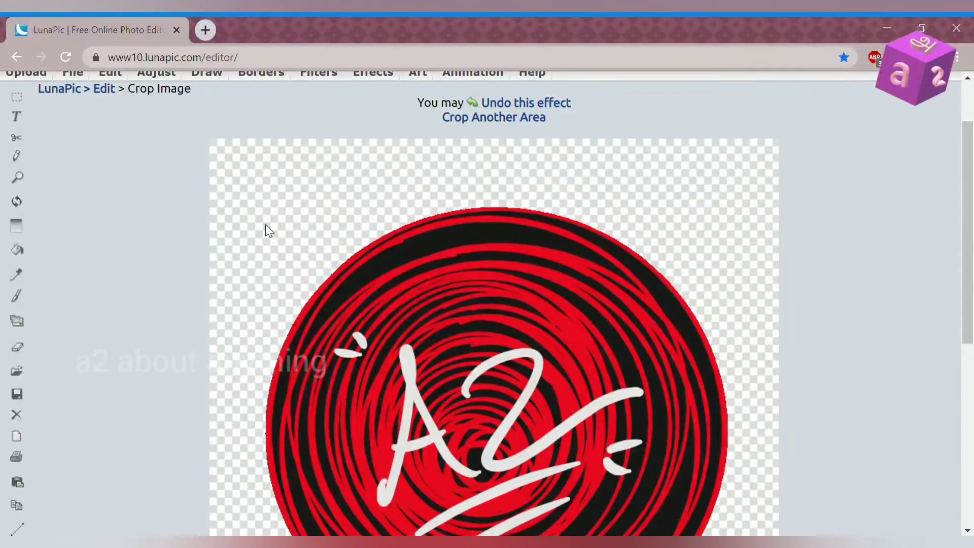
pyautogui.moveTo(18, 347)
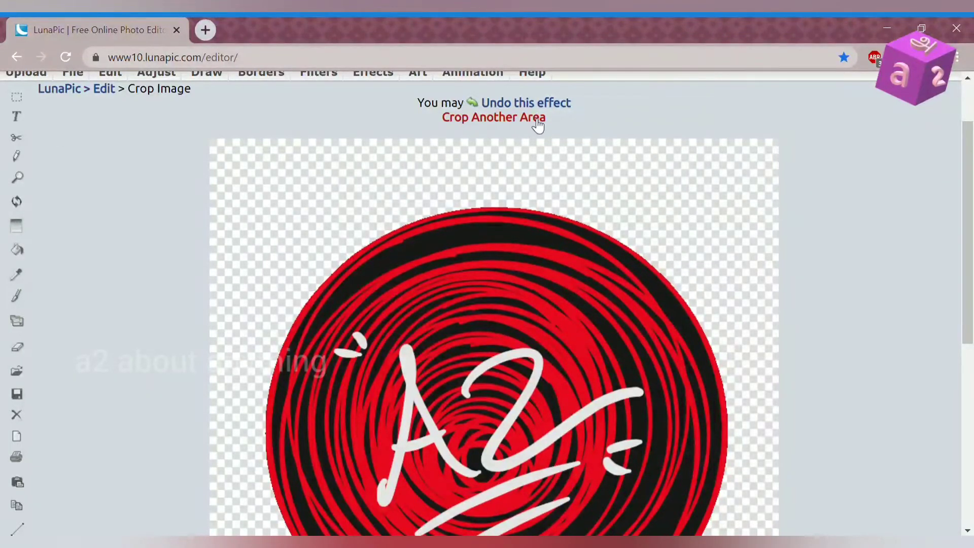
pyautogui.click(494, 117)
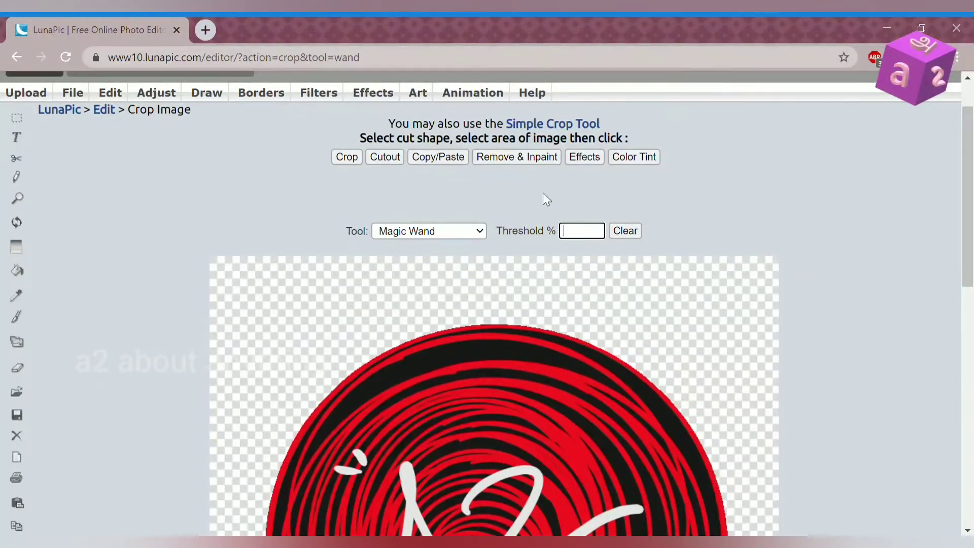
# Recover the earlier black-background logo from the undo history.
pyautogui.scroll(-3)
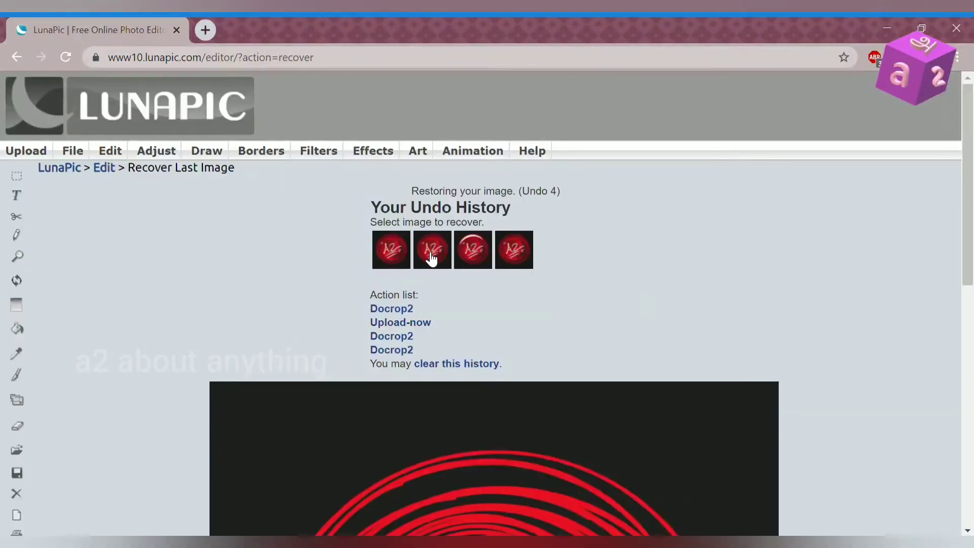
pyautogui.click(432, 250)
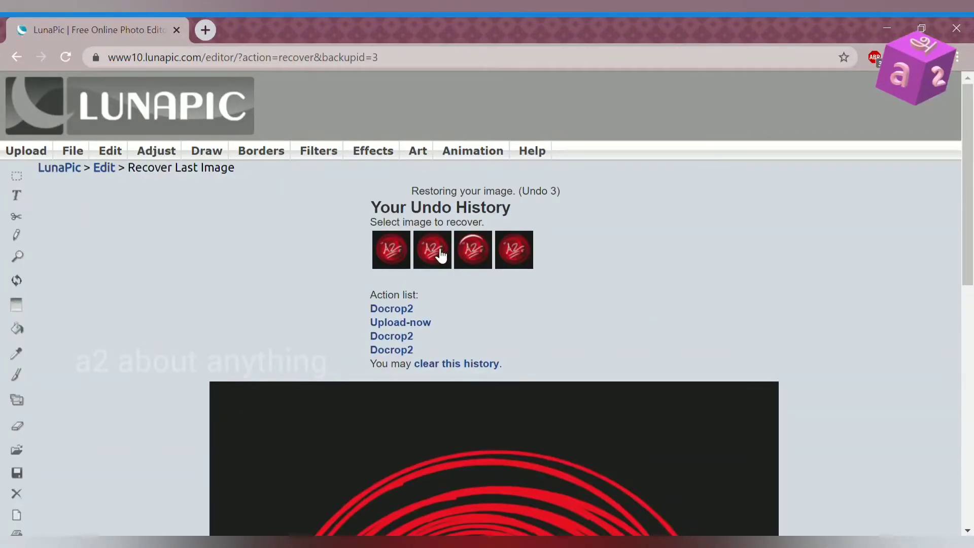
pyautogui.click(433, 249)
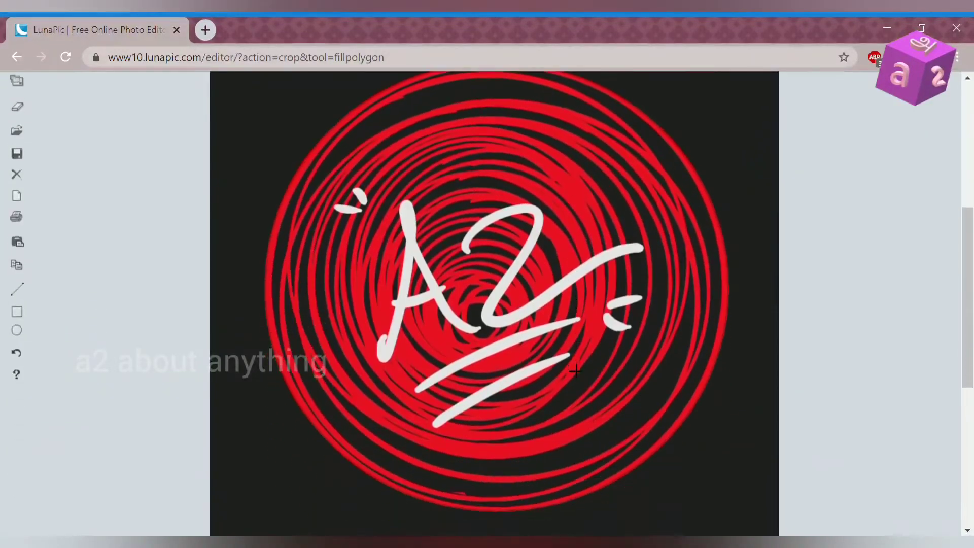
# Set the crop selection Threshold % to 15.
pyautogui.scroll(3)
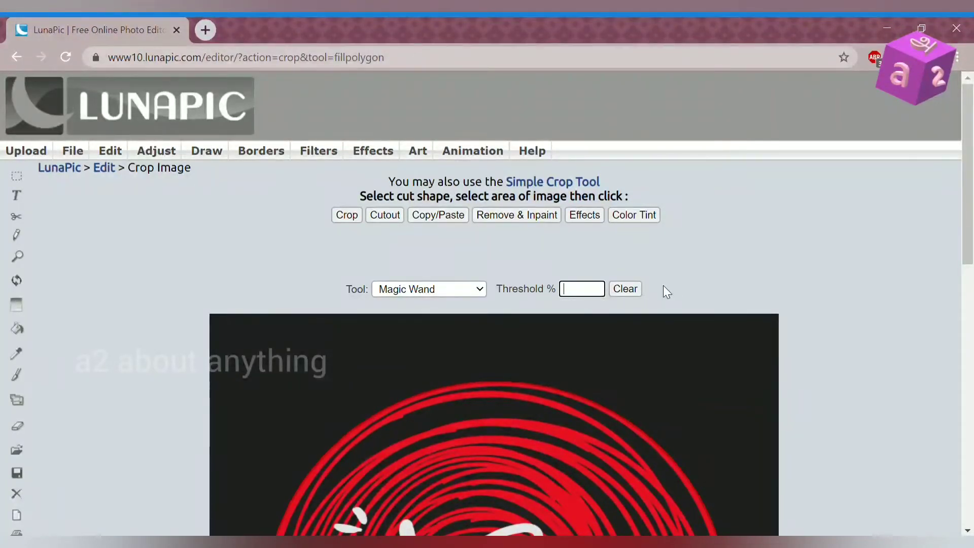
pyautogui.write('15')
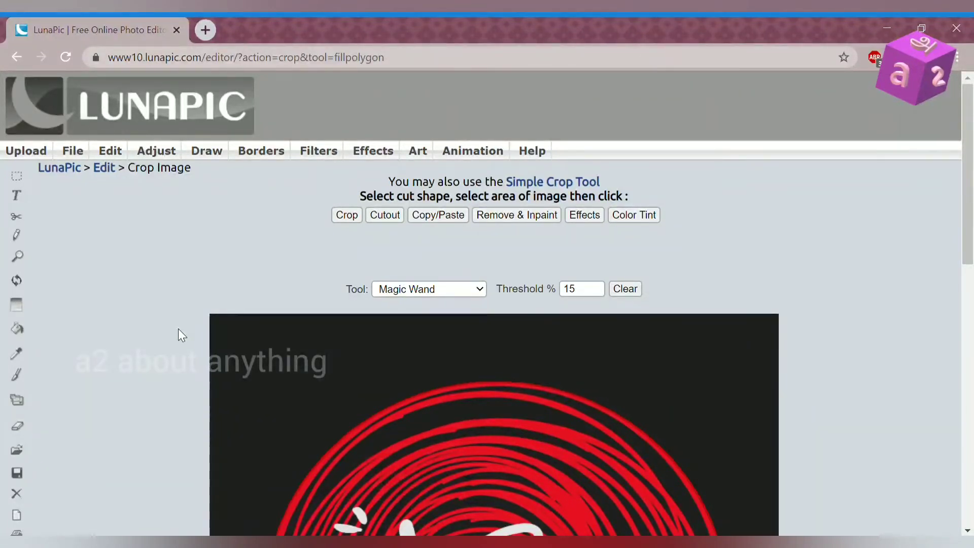
pyautogui.scroll(-3)
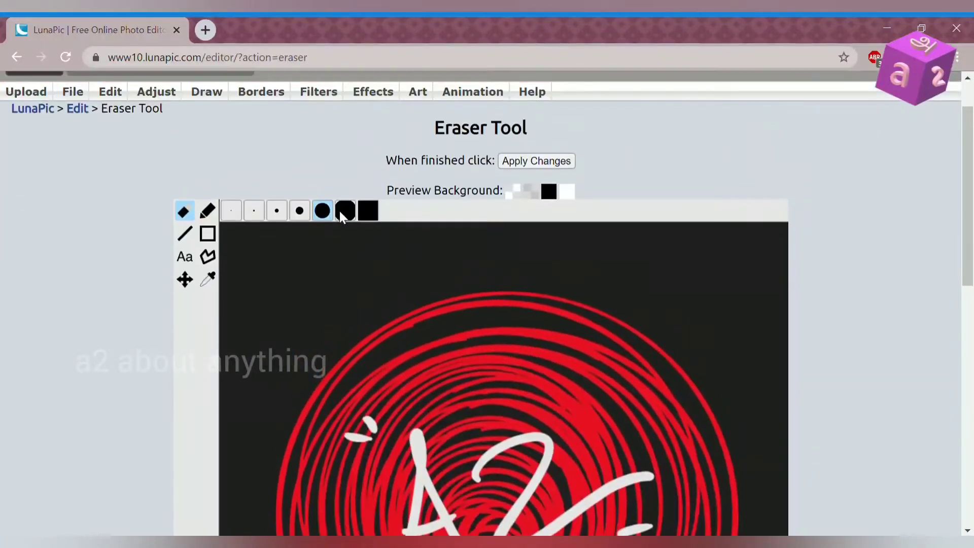
pyautogui.moveTo(298, 263)
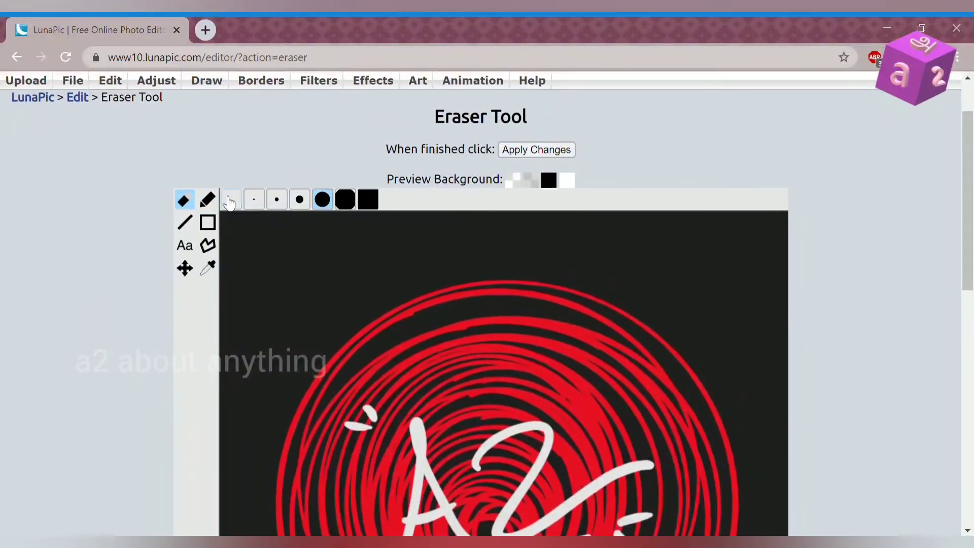
# Erase strokes of the black background along the top edge with a large eraser brush.
pyautogui.click(321, 200)
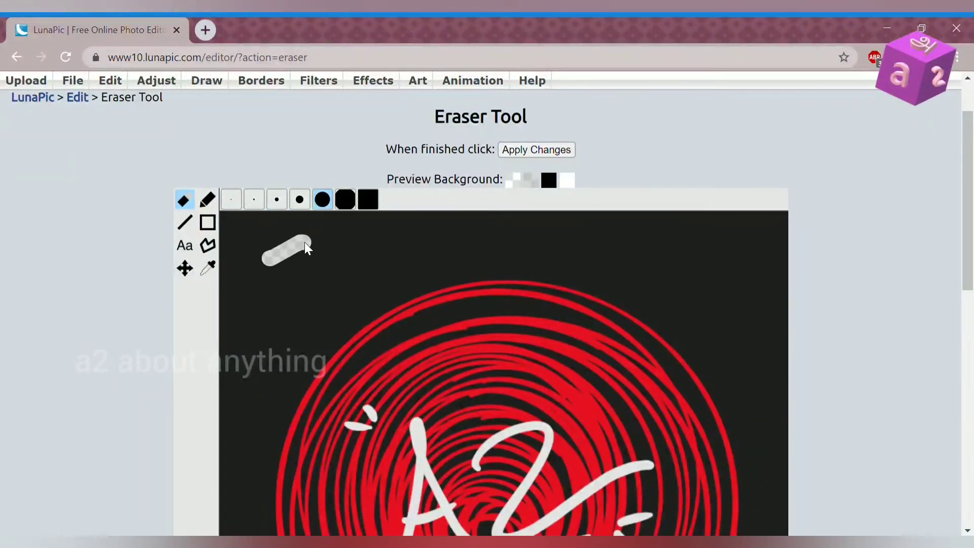
pyautogui.click(231, 200)
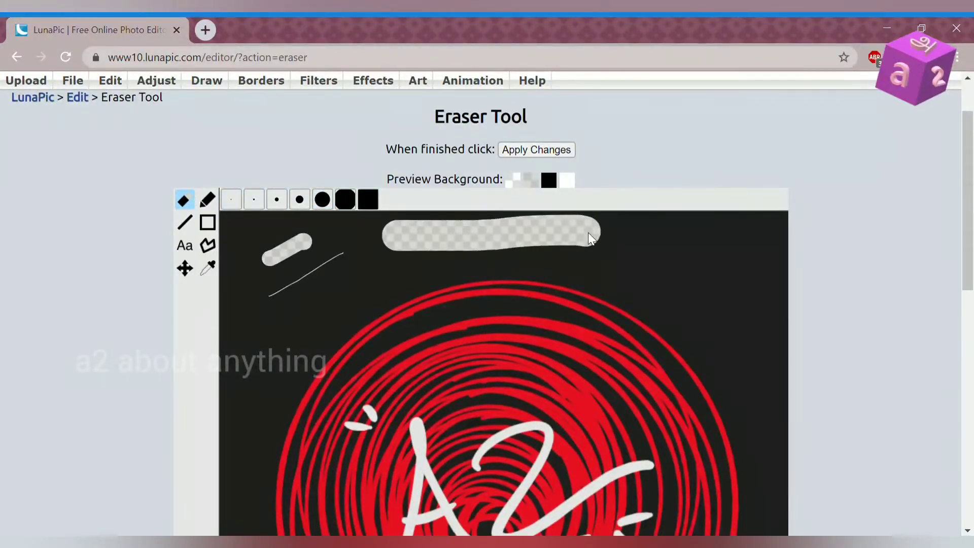
pyautogui.moveTo(397, 227)
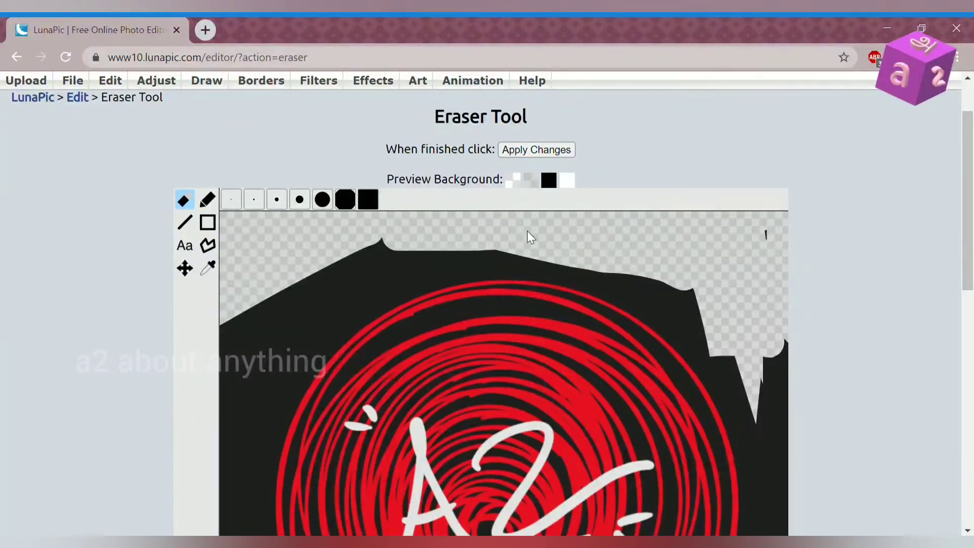
pyautogui.scroll(3)
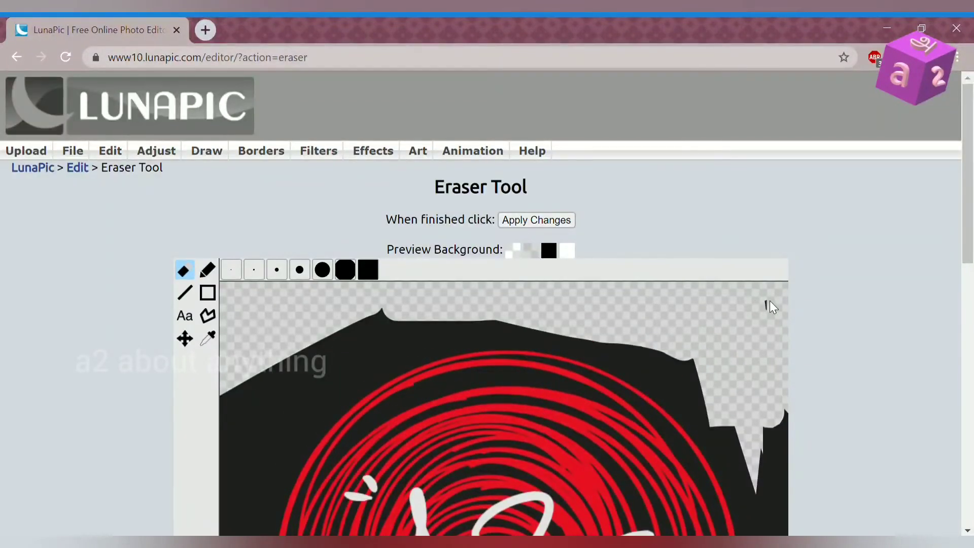
pyautogui.scroll(-3)
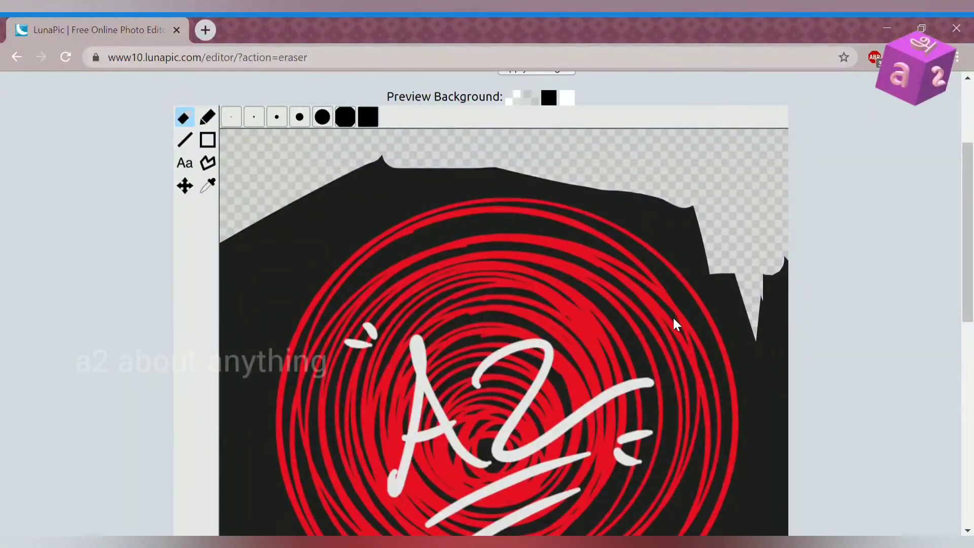
pyautogui.scroll(-3)
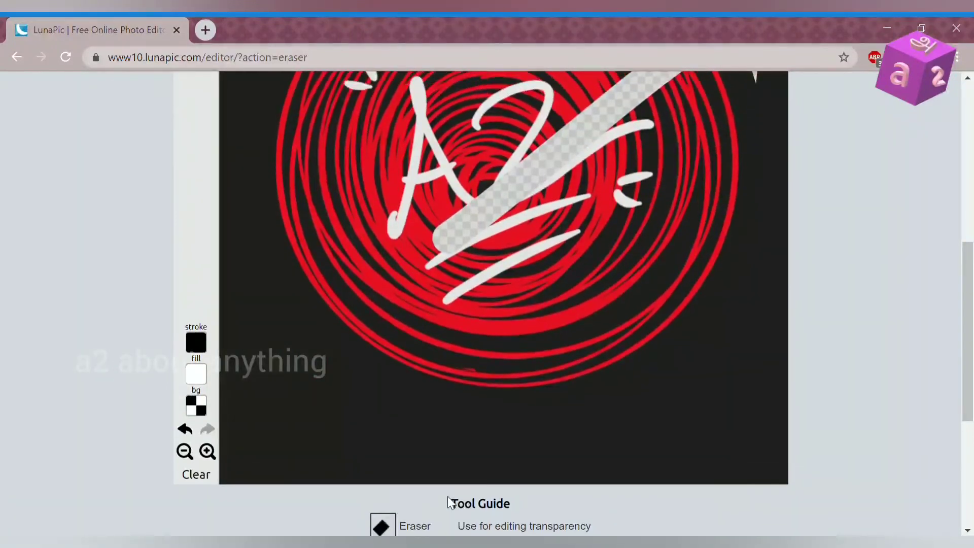
pyautogui.click(185, 429)
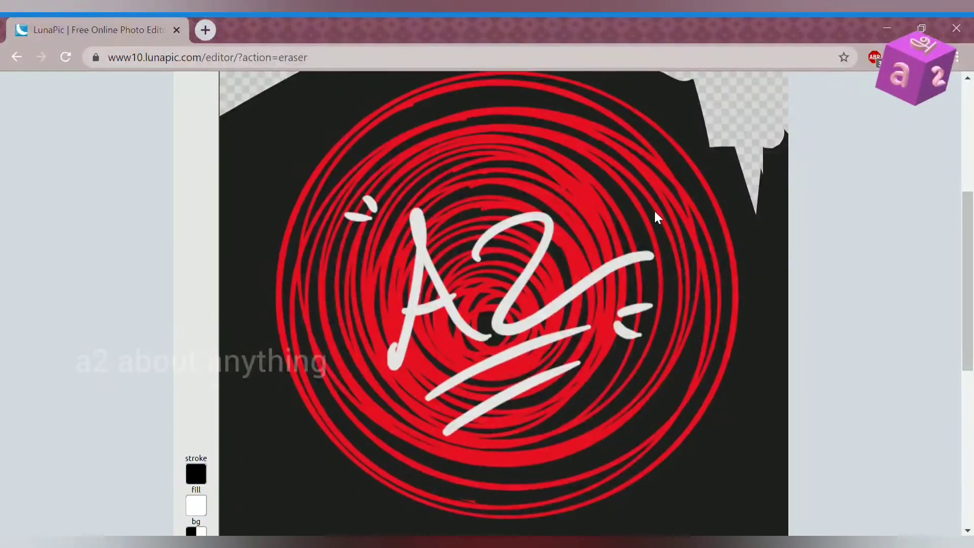
pyautogui.scroll(-3)
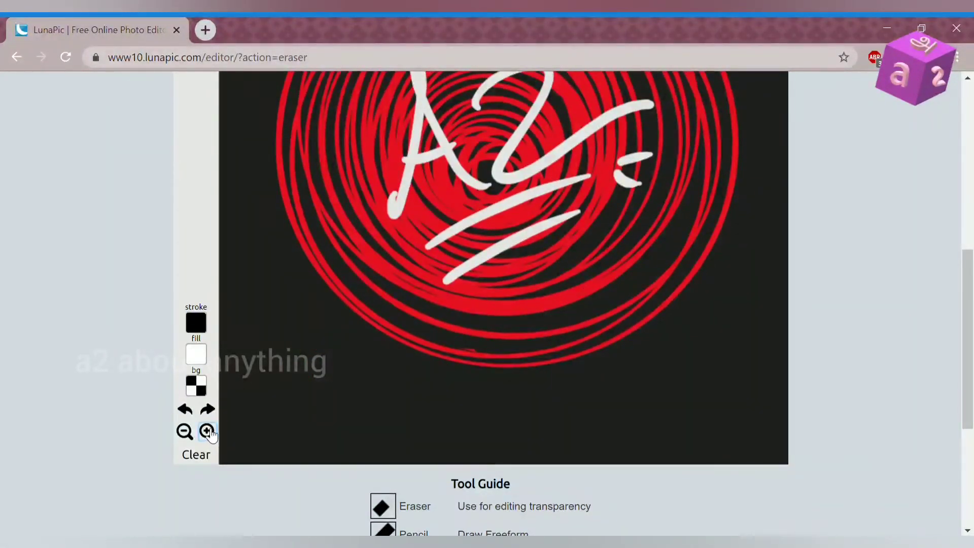
pyautogui.click(206, 431)
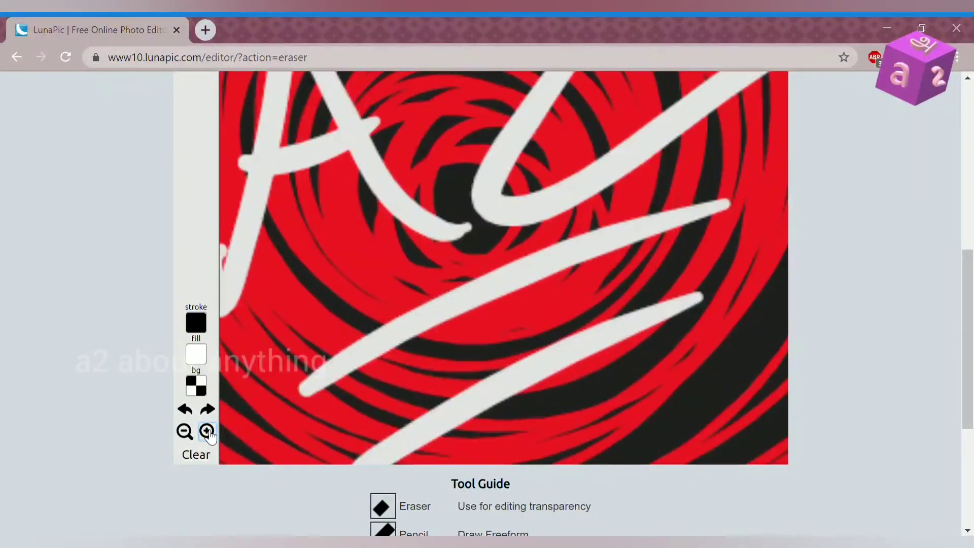
pyautogui.click(207, 432)
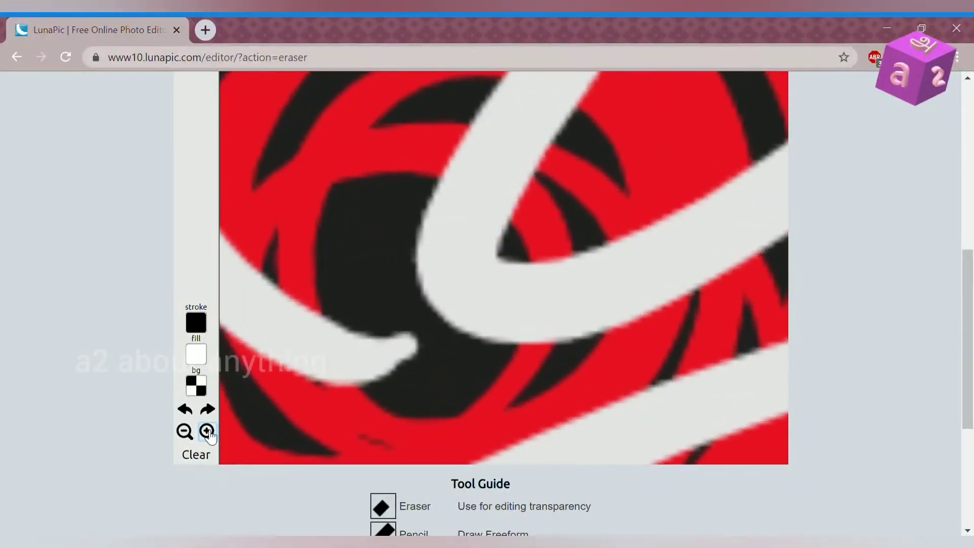
pyautogui.click(207, 432)
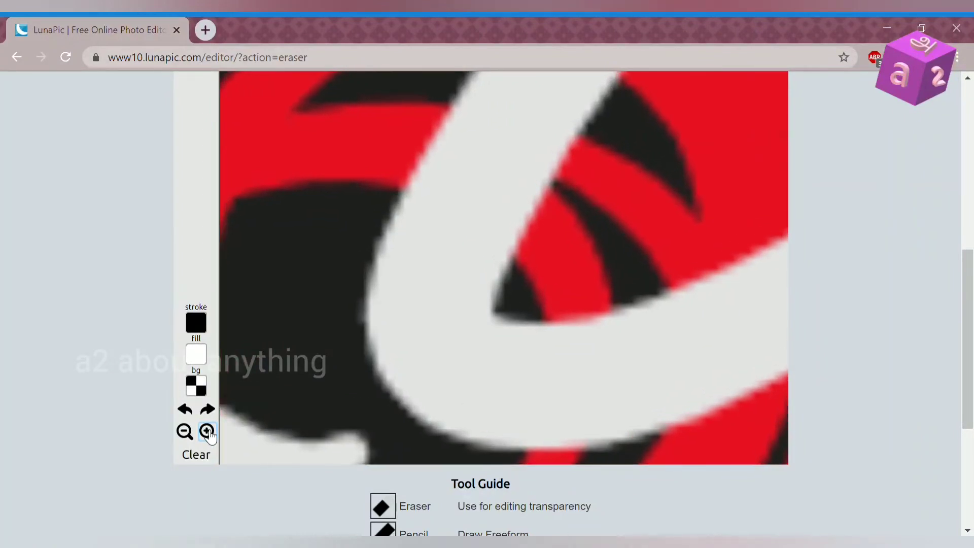
pyautogui.click(207, 432)
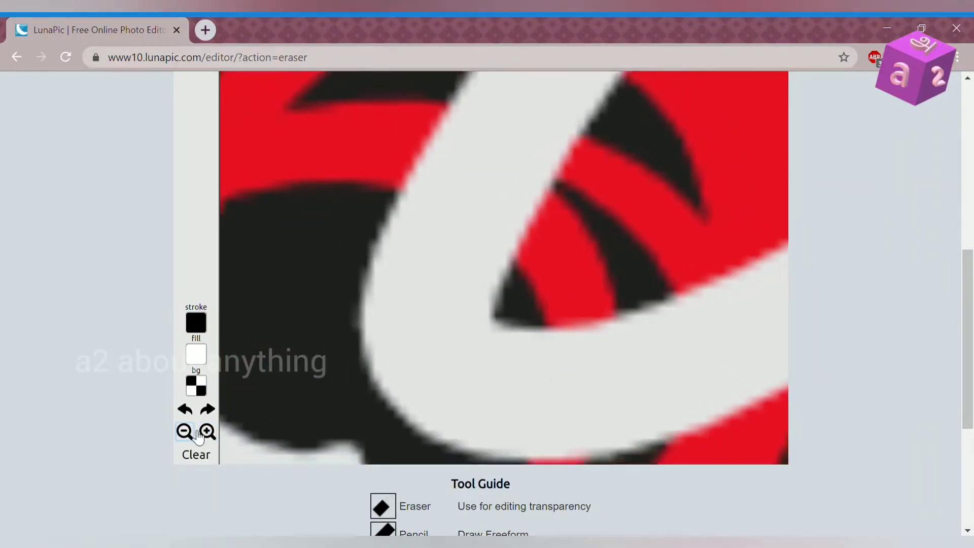
pyautogui.click(184, 432)
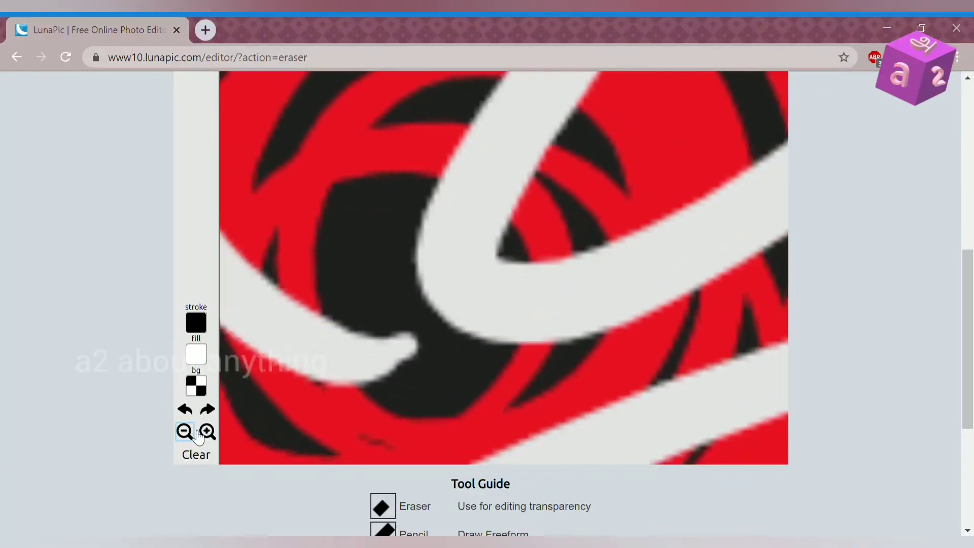
pyautogui.click(184, 433)
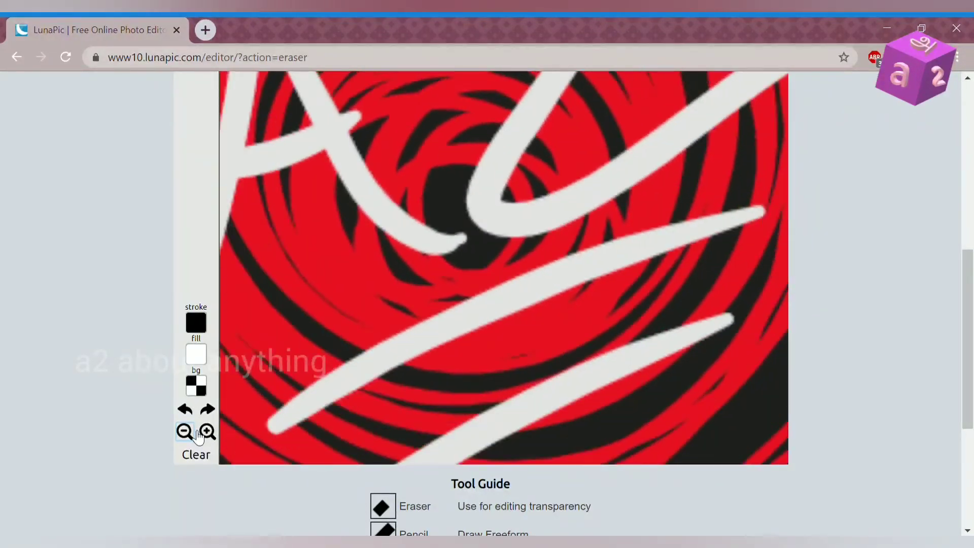
pyautogui.click(184, 432)
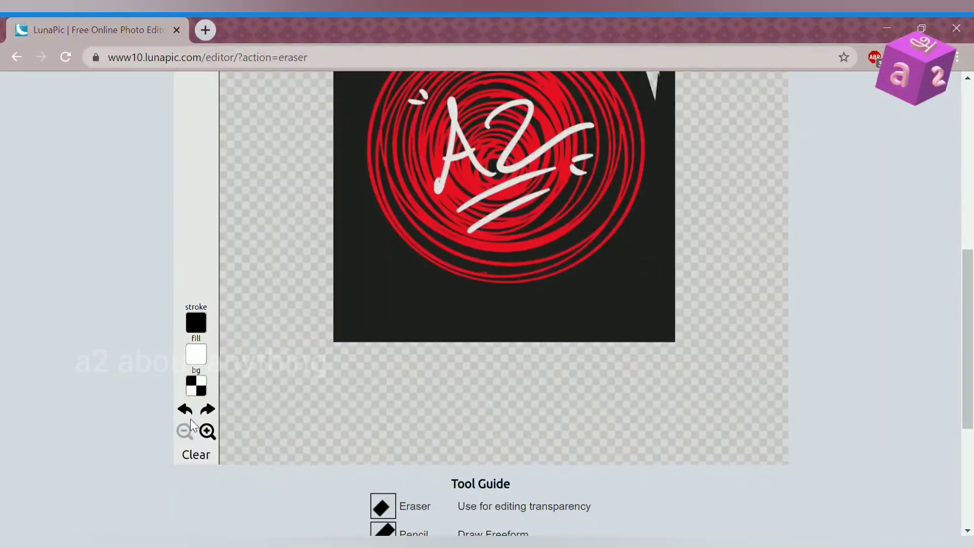
pyautogui.click(184, 409)
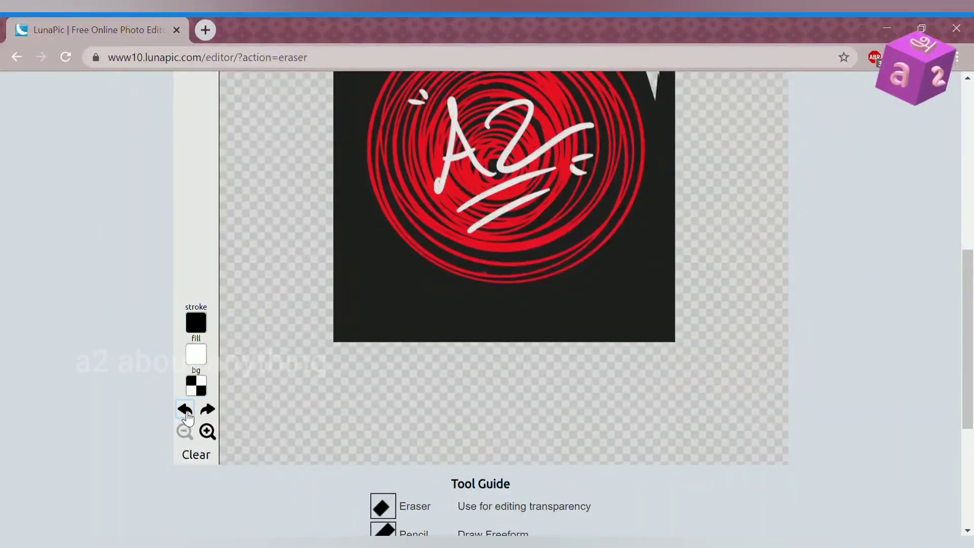
pyautogui.click(207, 432)
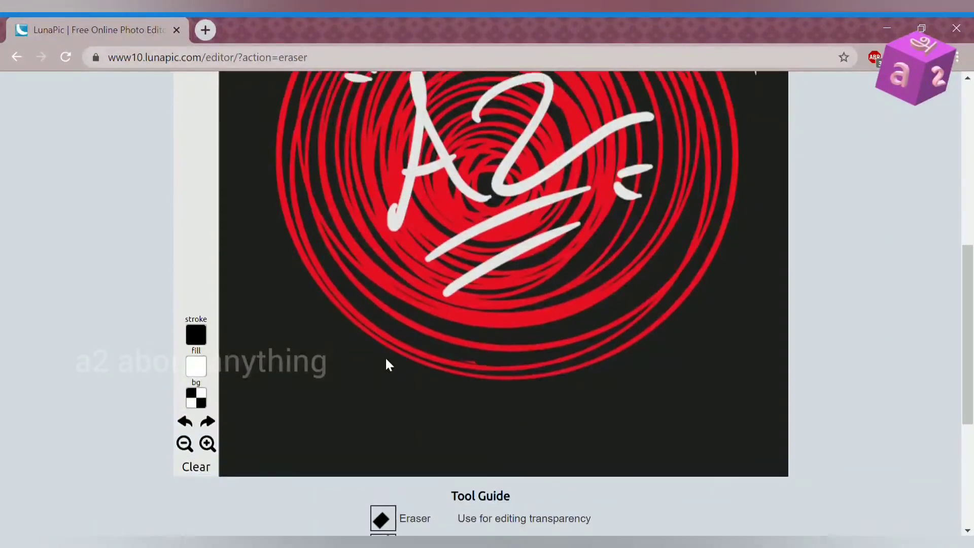
# Use Clear in the eraser toolbar to wipe the whole canvas to transparency.
pyautogui.scroll(-3)
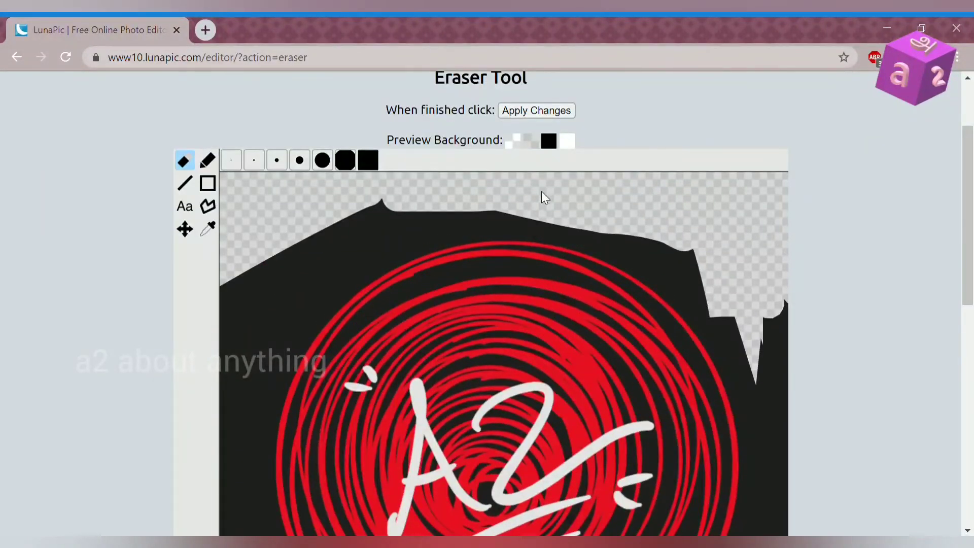
pyautogui.click(207, 503)
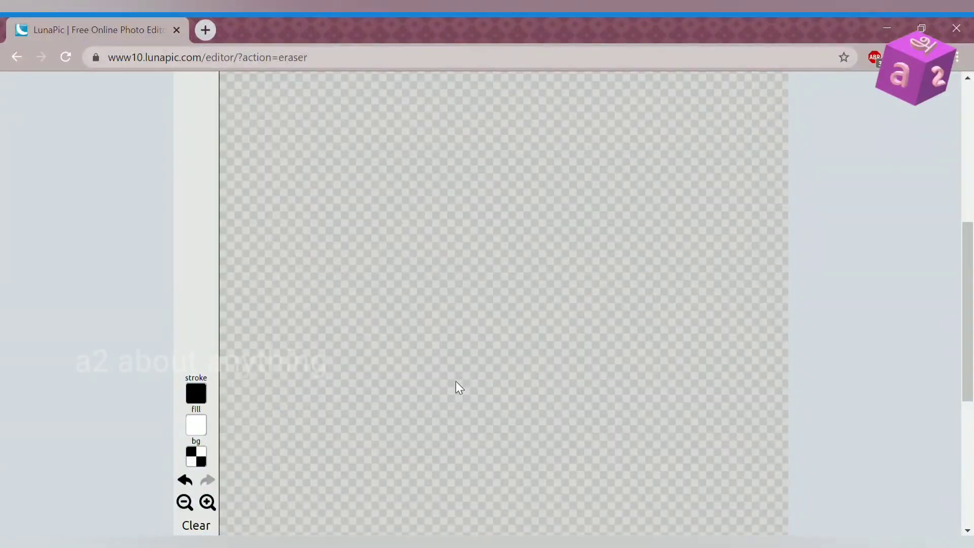
pyautogui.moveTo(386, 28)
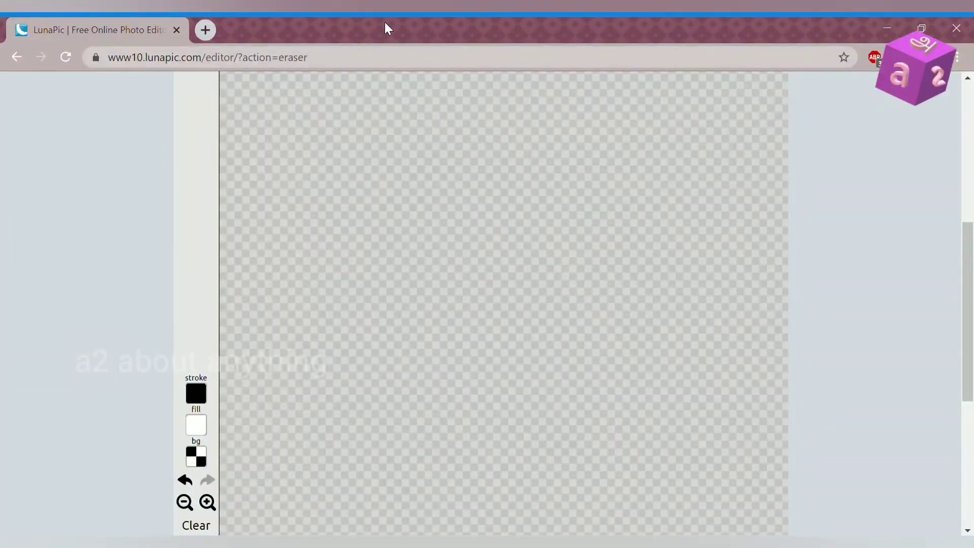
pyautogui.moveTo(581, 337)
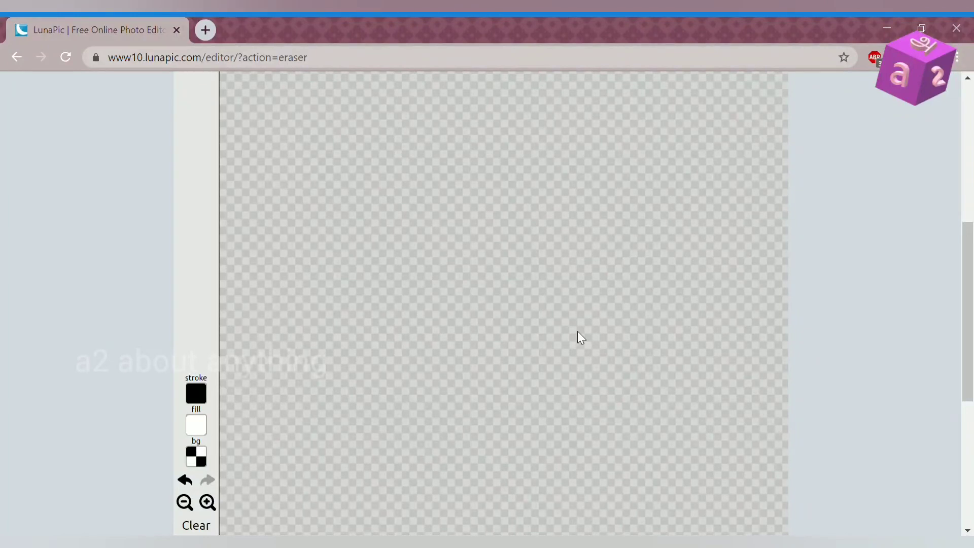
pyautogui.scroll(-3)
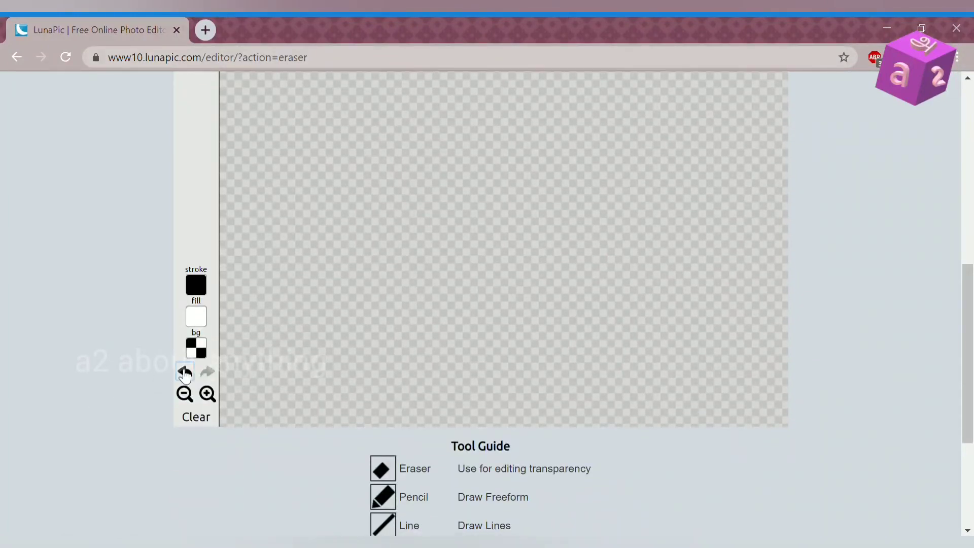